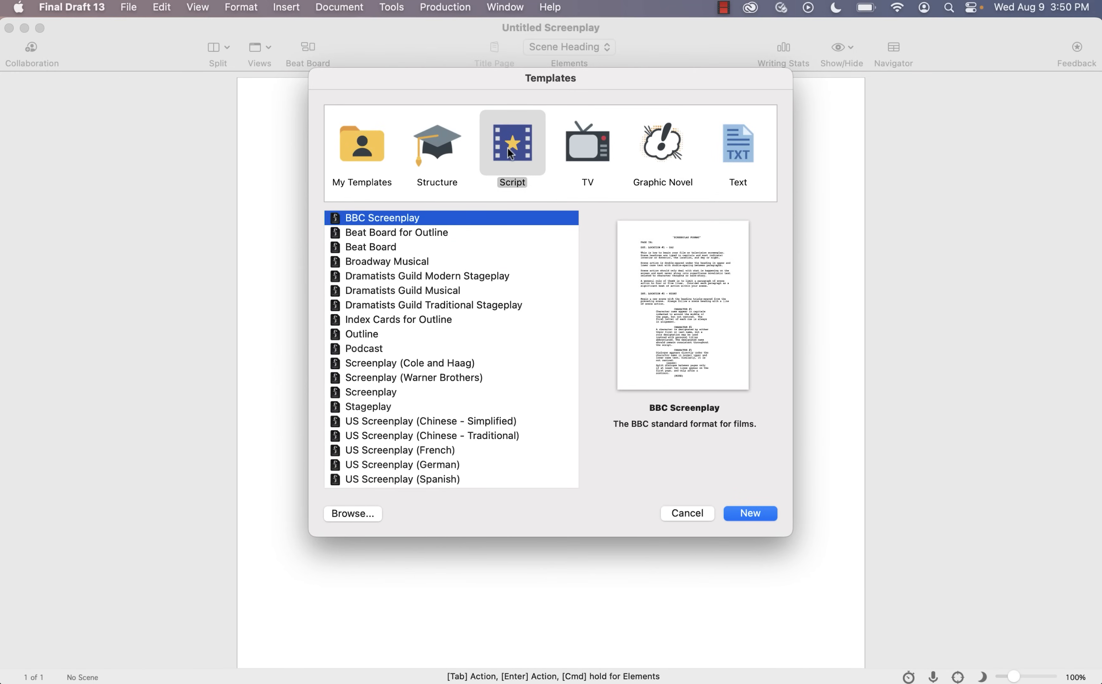
Preview the Dan Harmon and Michael Hauge structure templates, then start a new Screenplay document.
left_click(436, 145)
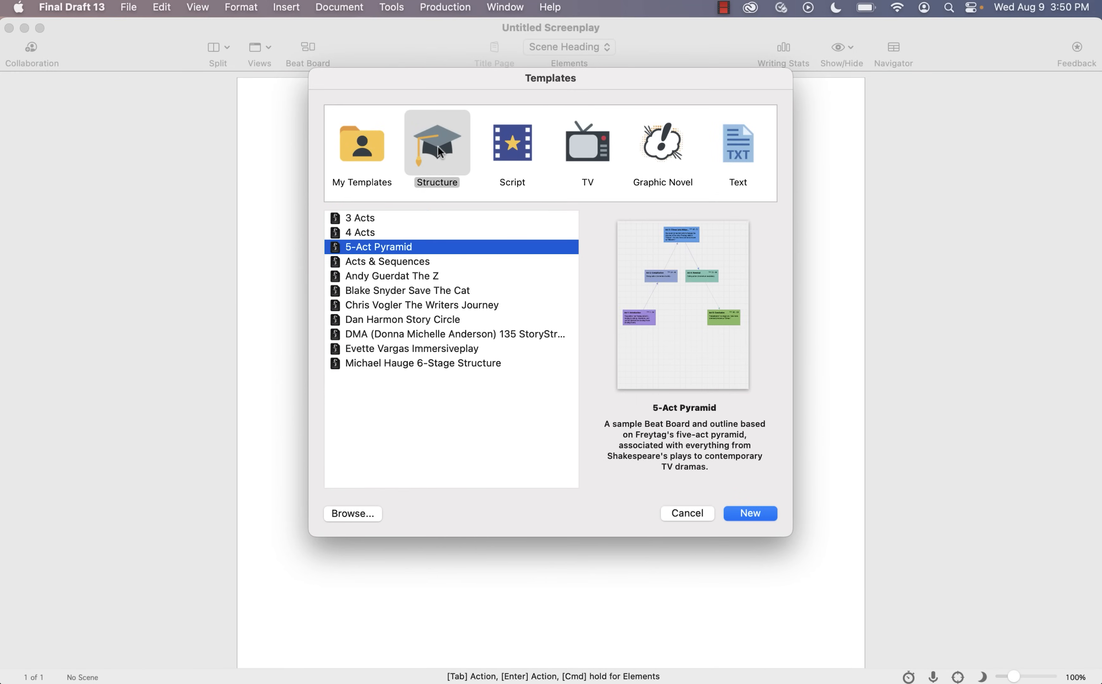
left_click(403, 319)
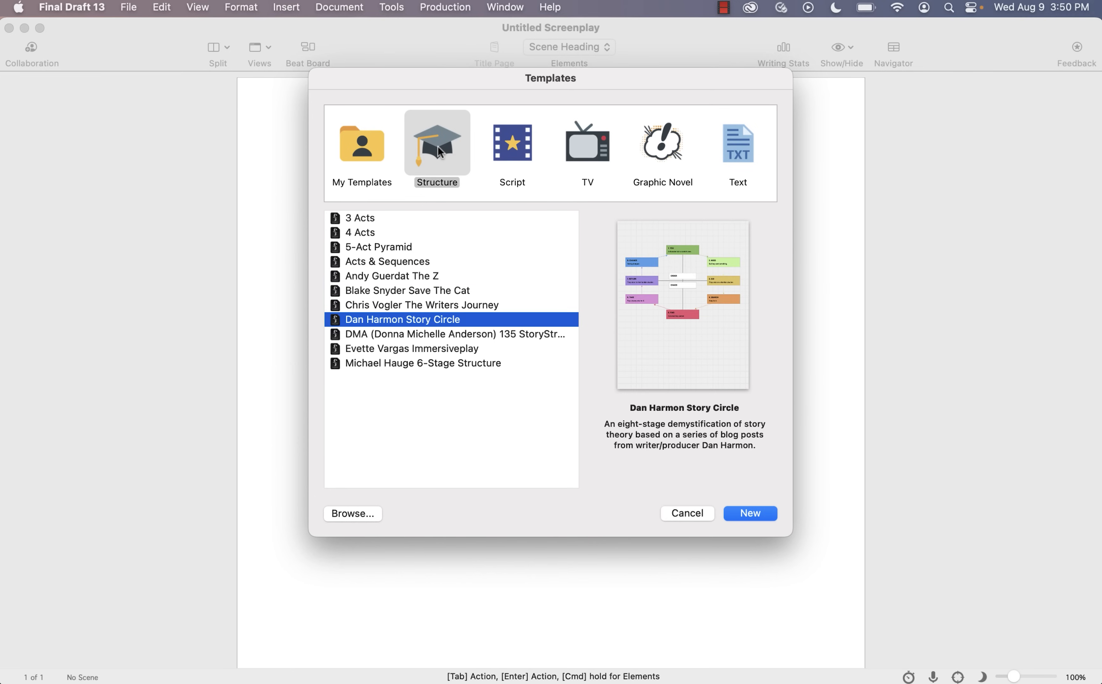
left_click(422, 363)
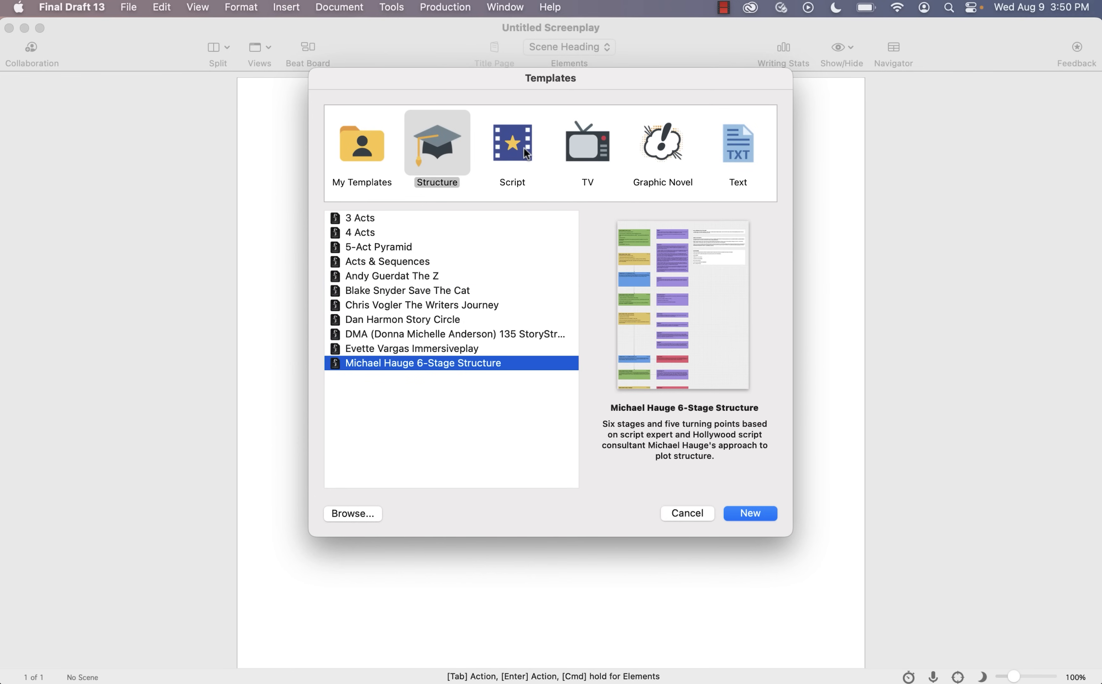
left_click(511, 144)
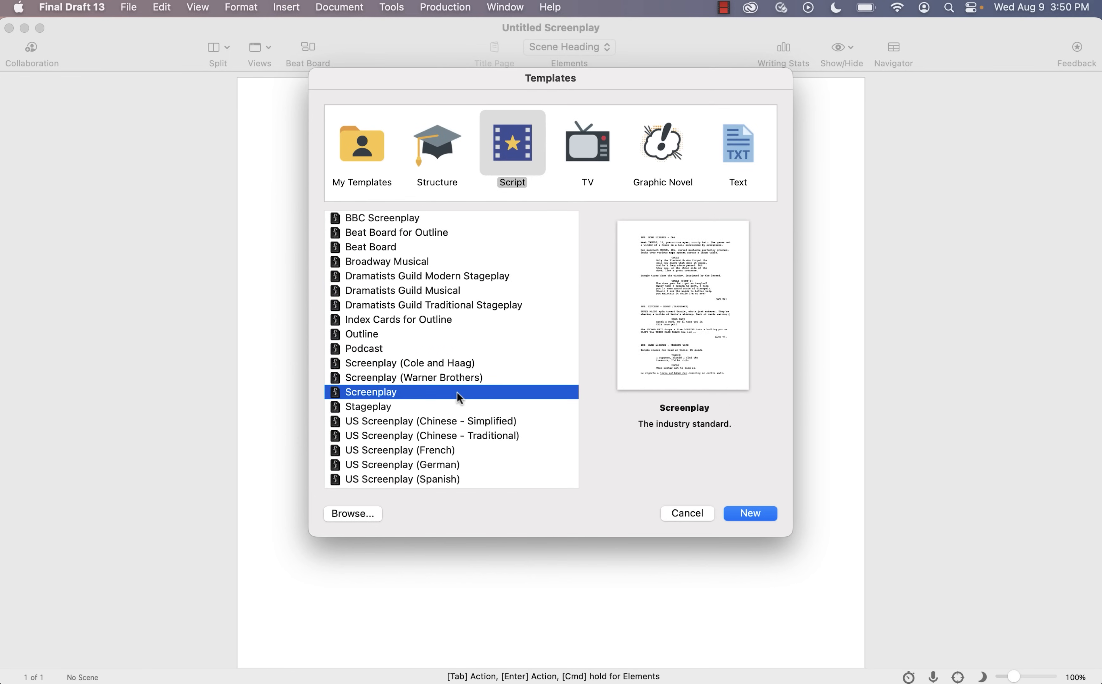
left_click(750, 513)
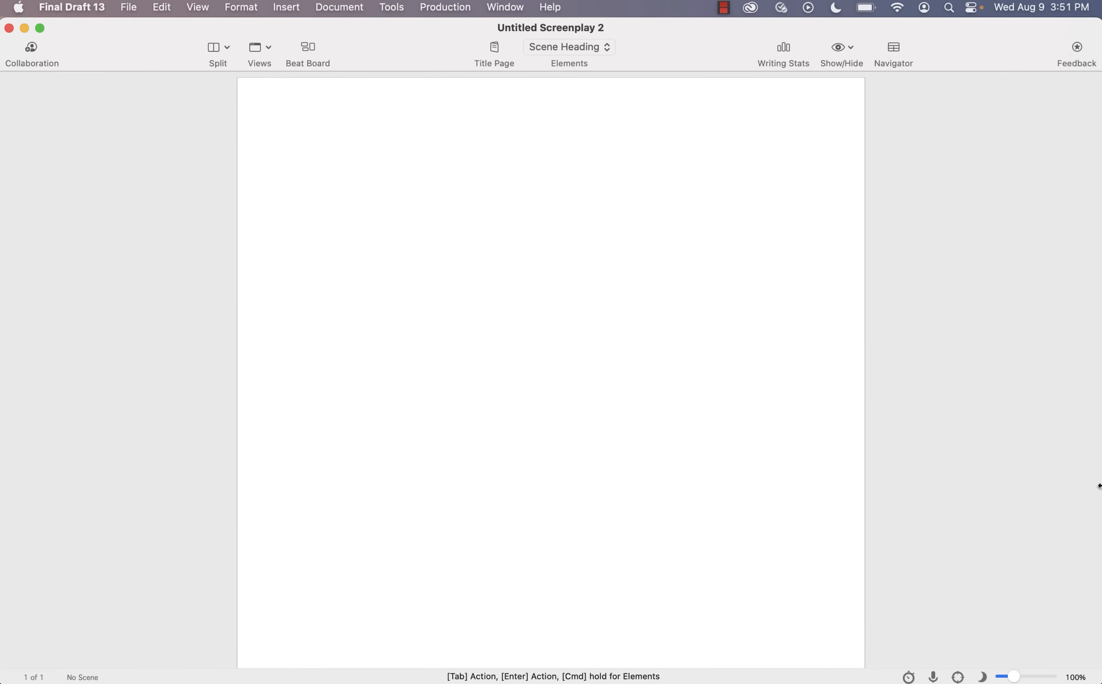
Save the blank screenplay to the Desktop as MYSCRIPT via Save As.
left_click(348, 158)
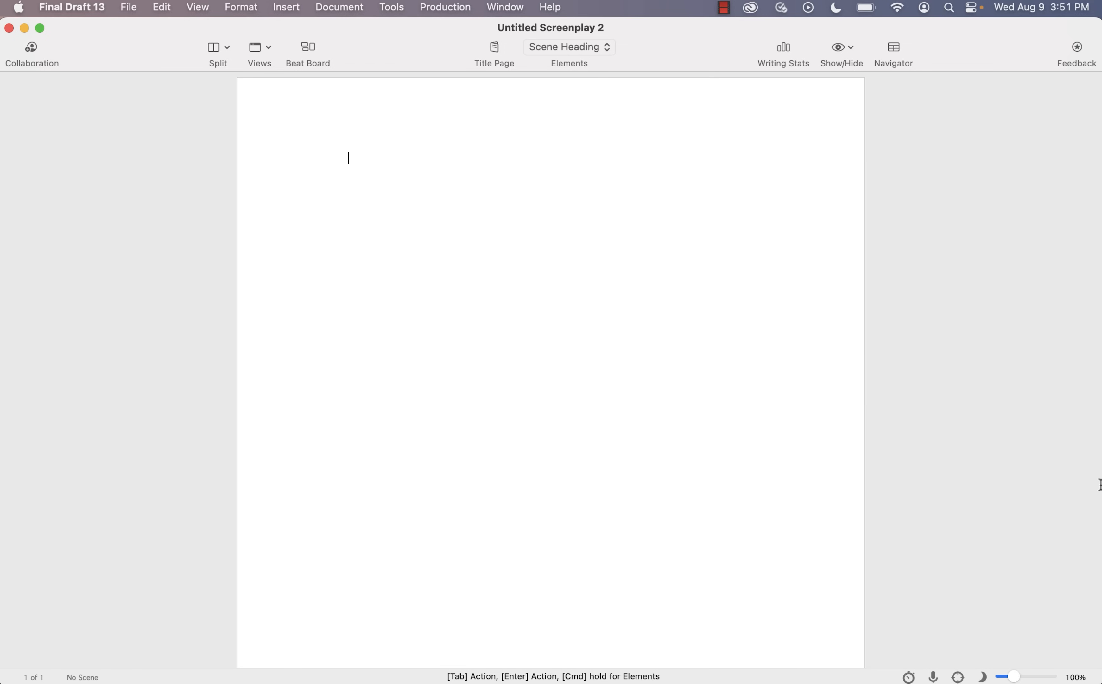
left_click(128, 7)
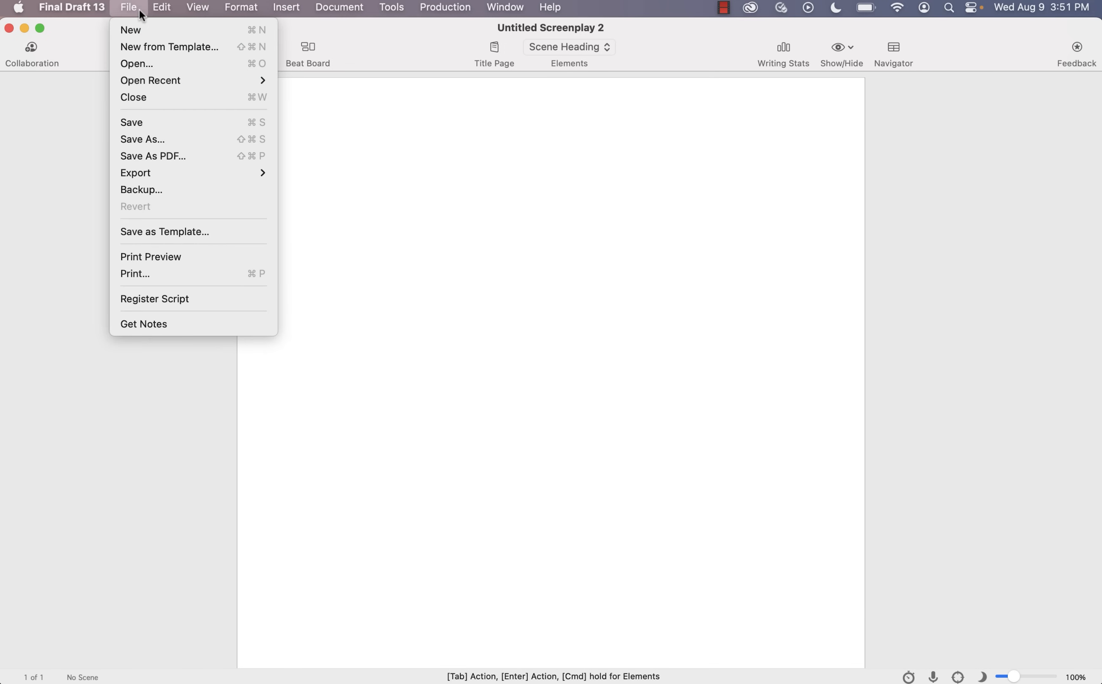
left_click(210, 140)
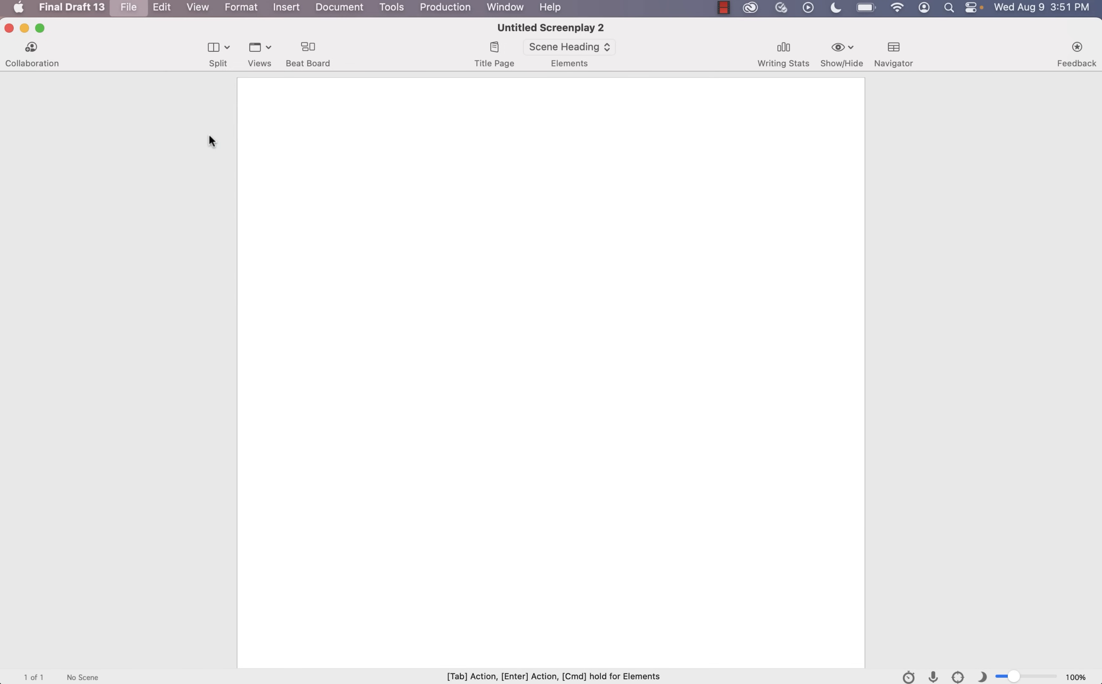
type("MYSC")
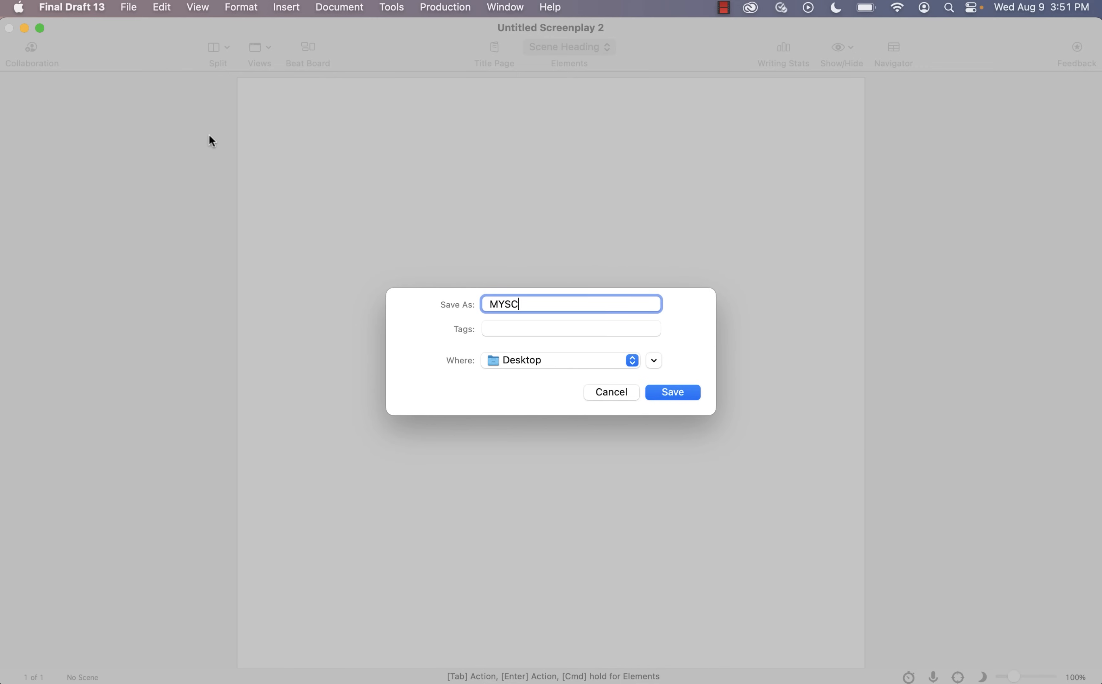
type("RIPT")
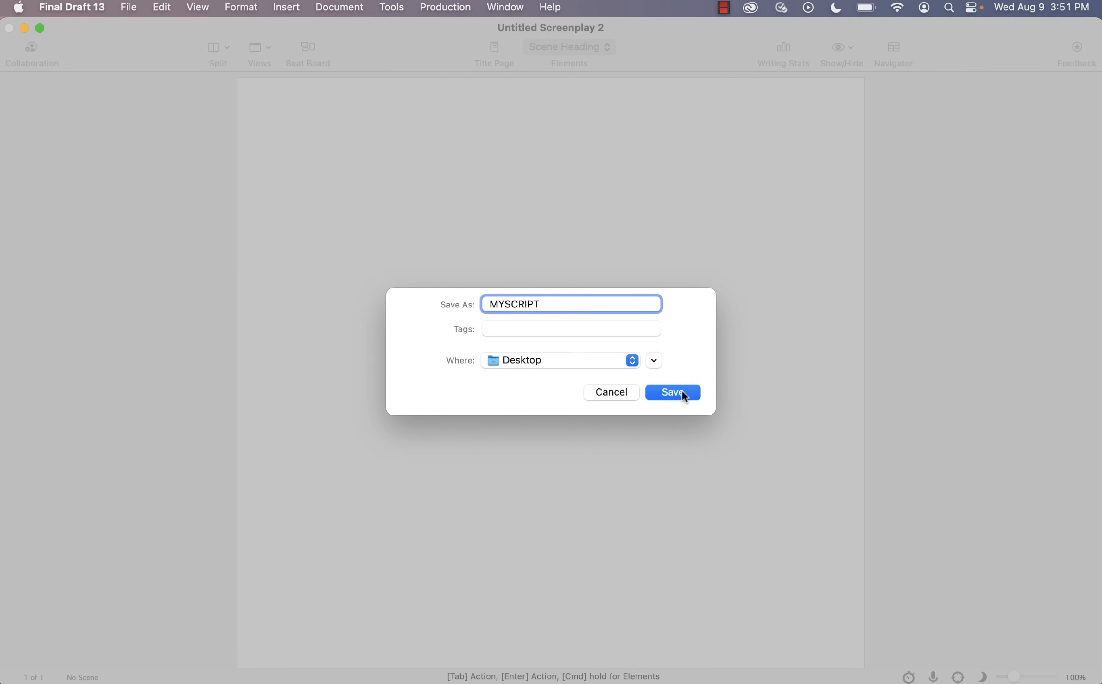
left_click(672, 393)
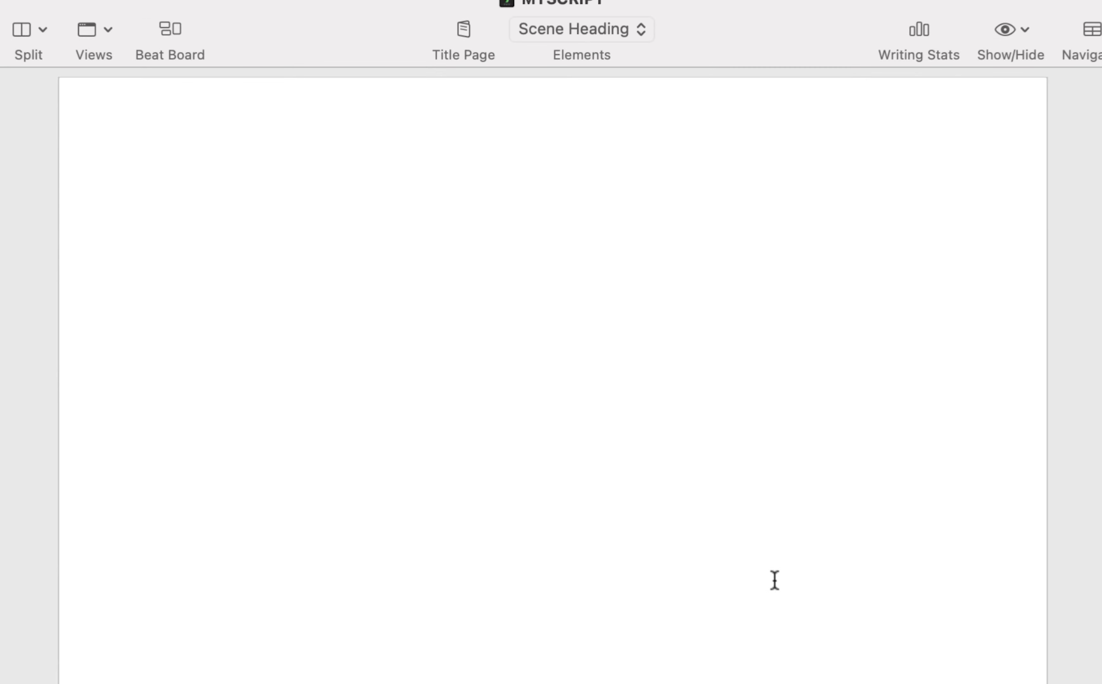
Write the scene heading INT. HOME OFFICE - NIGHT and move to an Action line.
type("INT.")
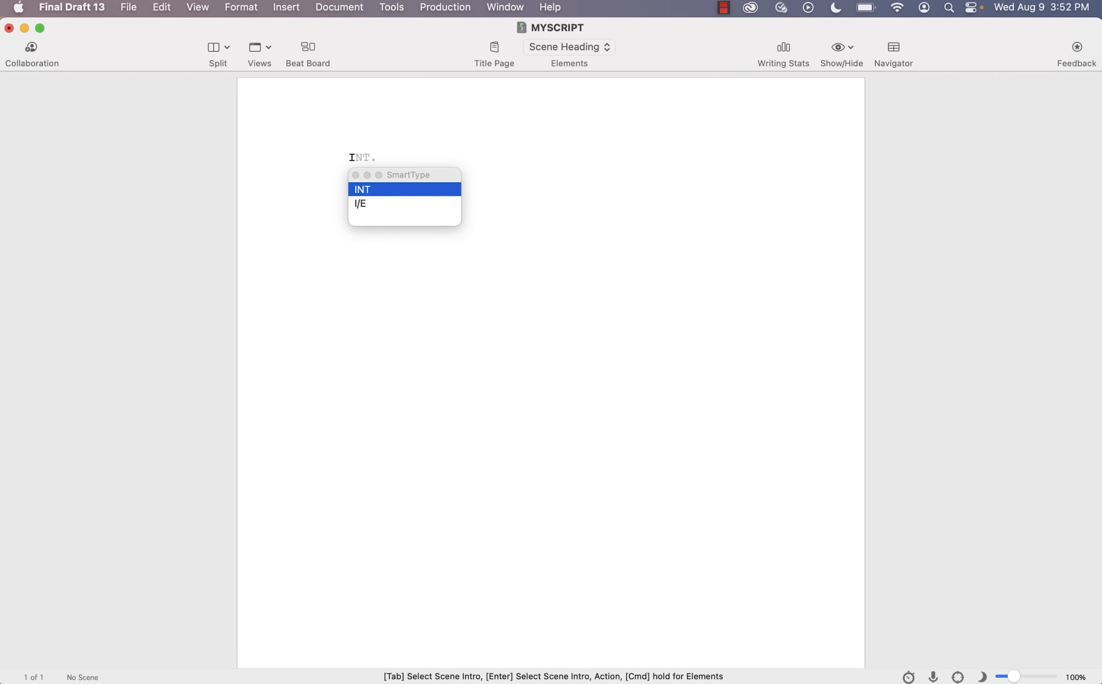
key("tab")
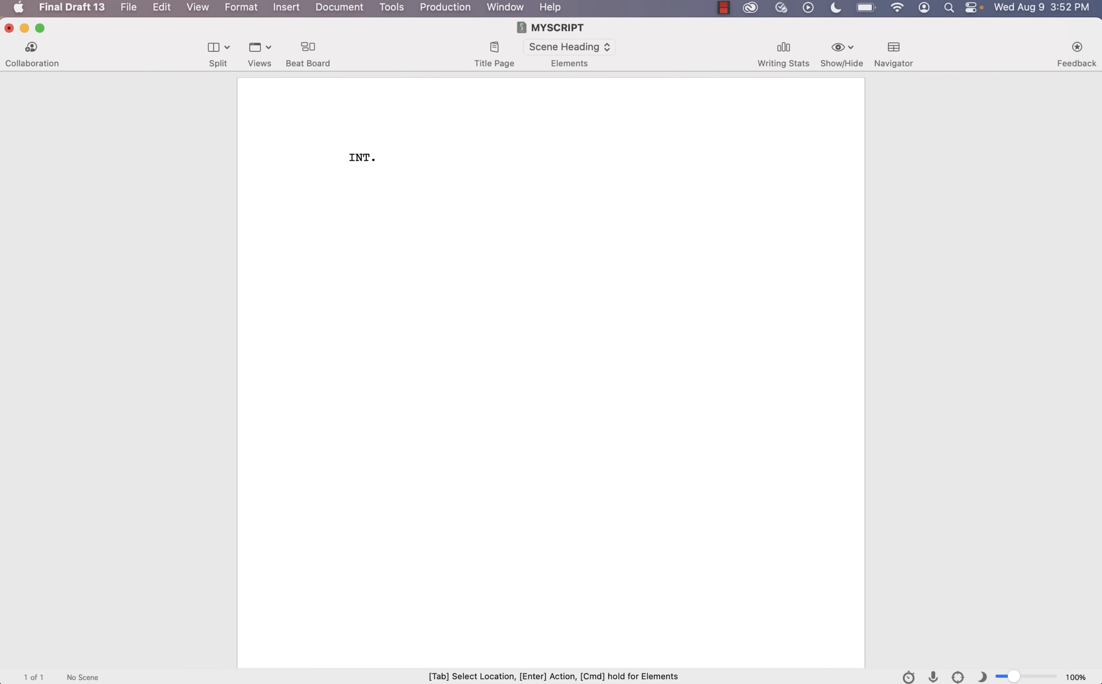
type("HOME OFFICE - NIGHT")
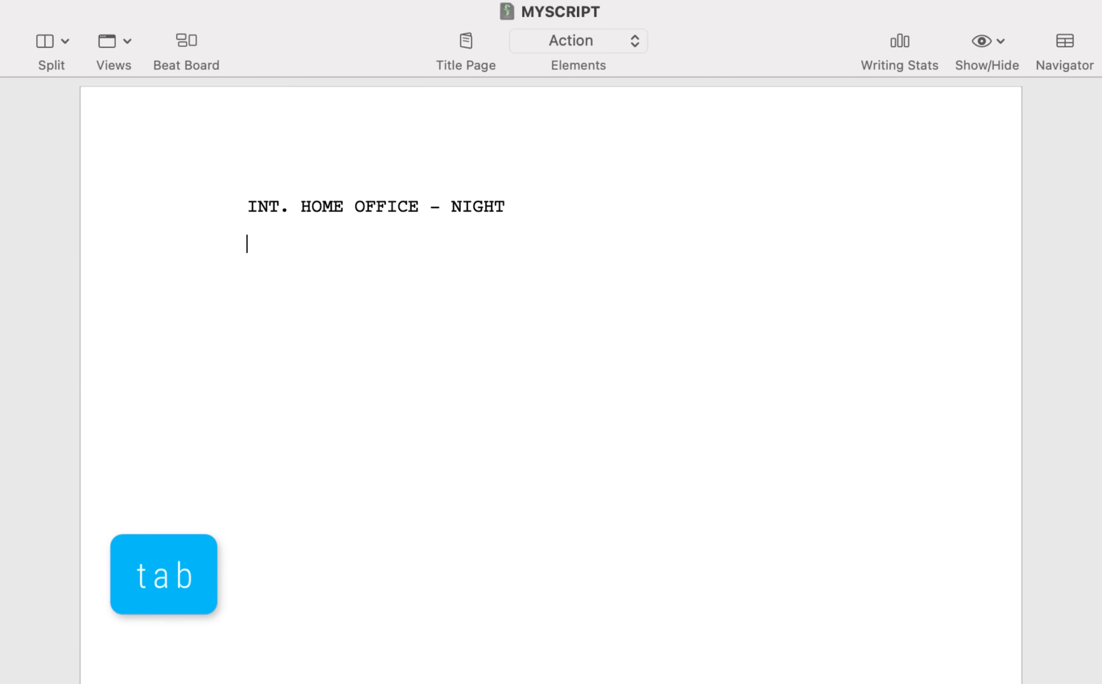
key("tab")
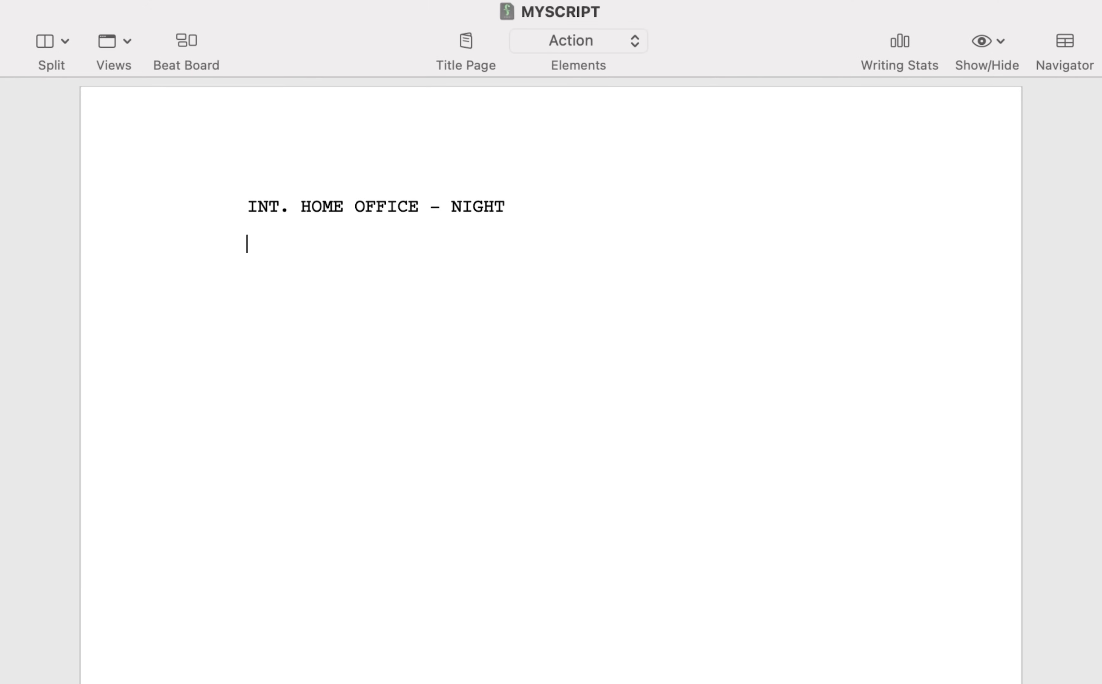
Enter the Action line 'Mossy enters and sits down at the desk.' and start a new line.
left_click(577, 40)
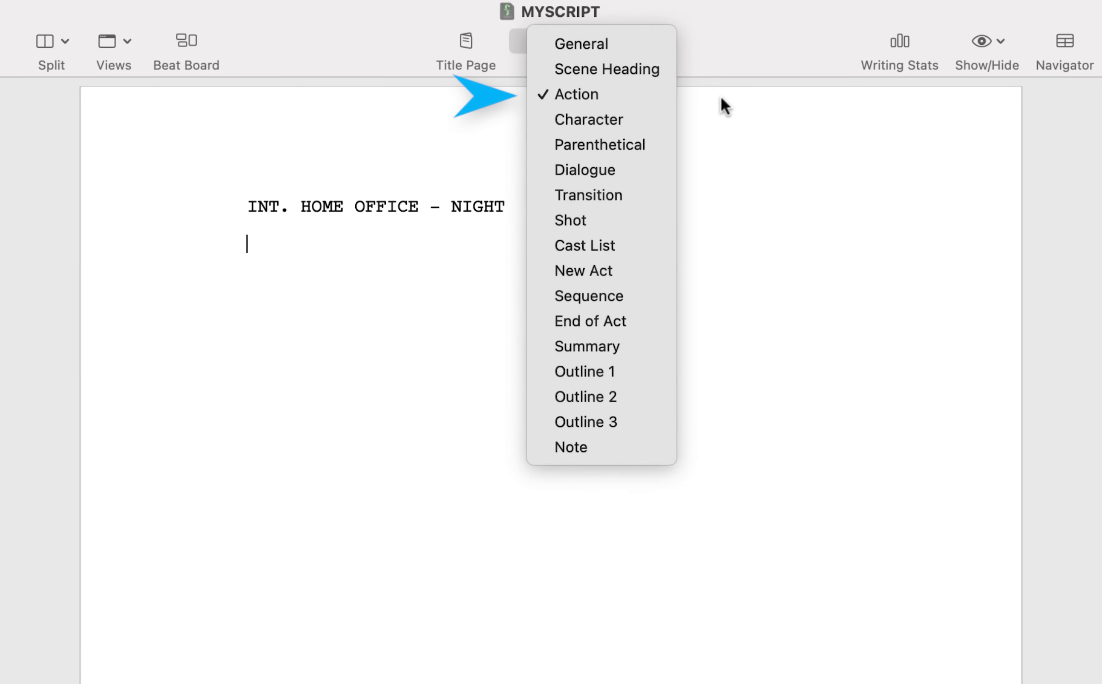
left_click(569, 95)
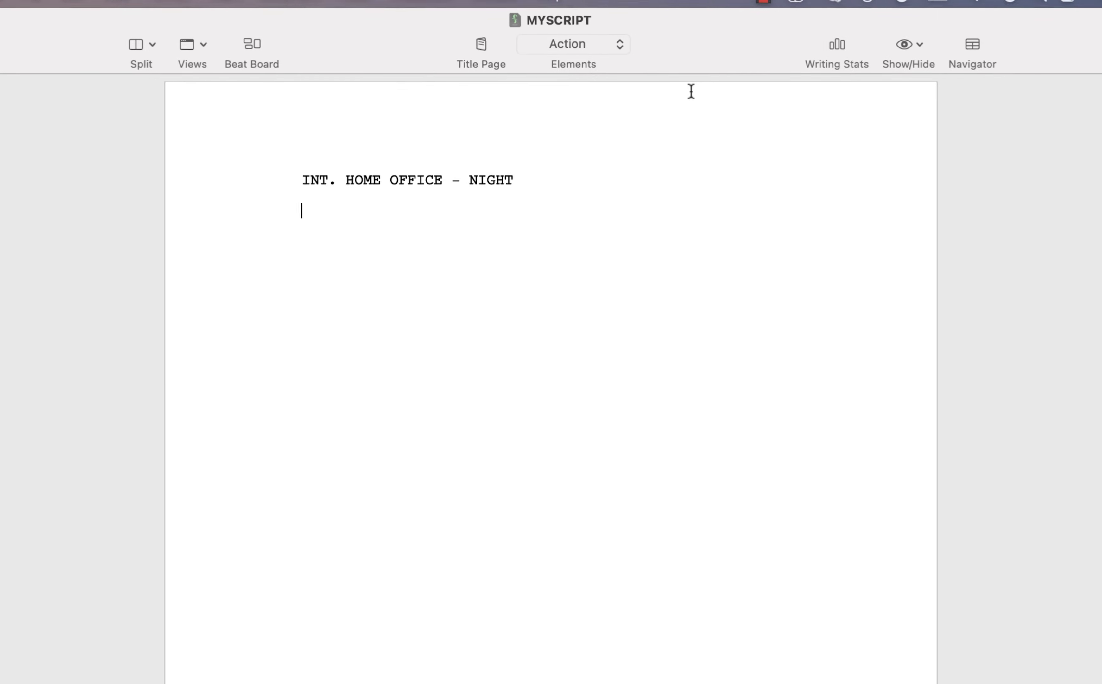
type("Mossy enters")
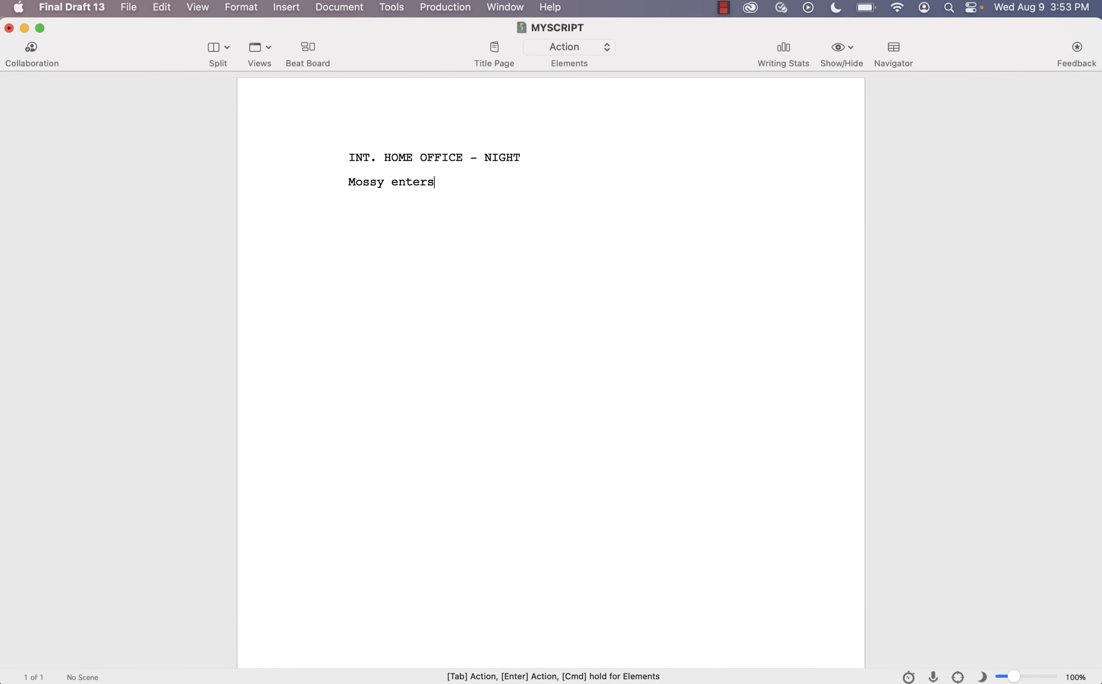
type("and sits down at the desk")
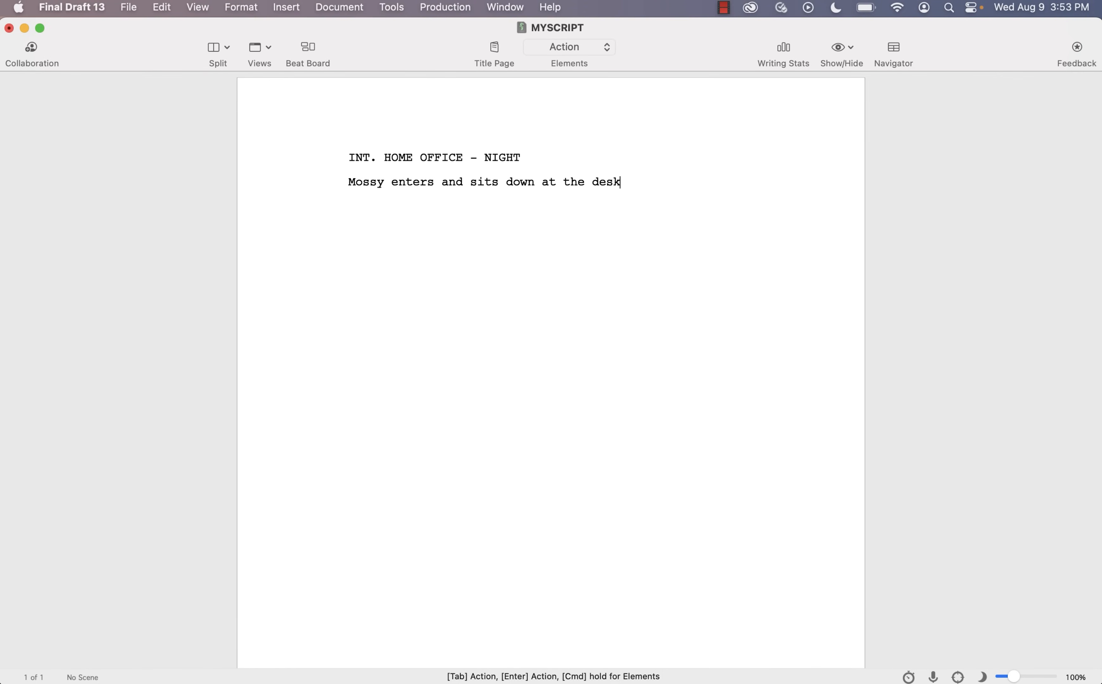
type(".")
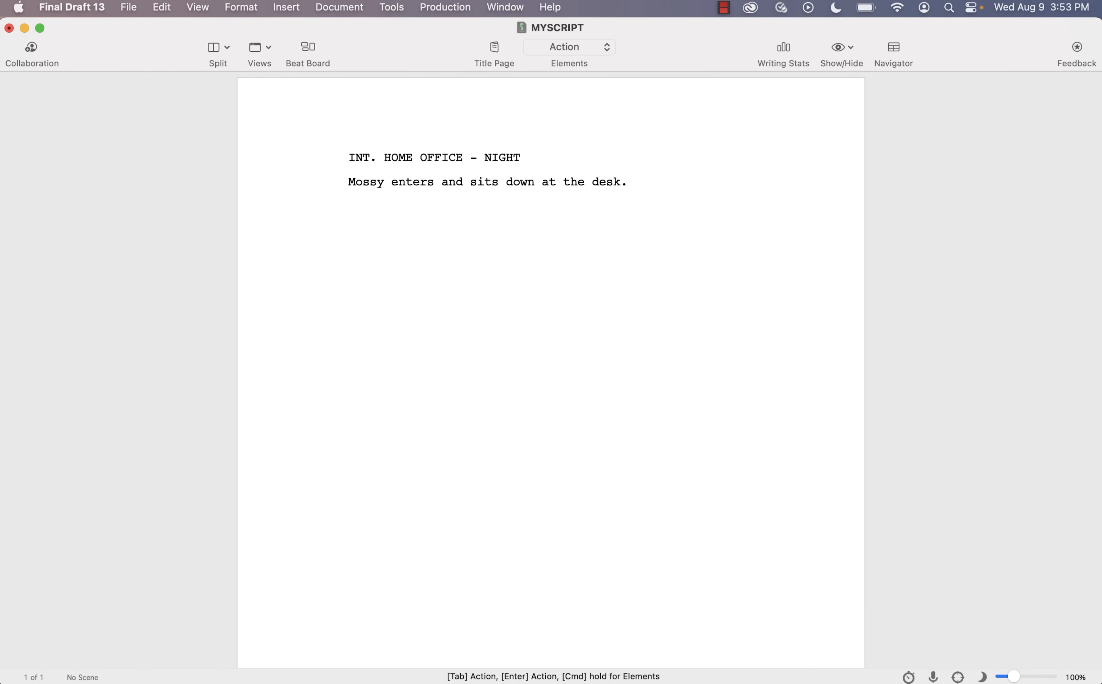
key("return")
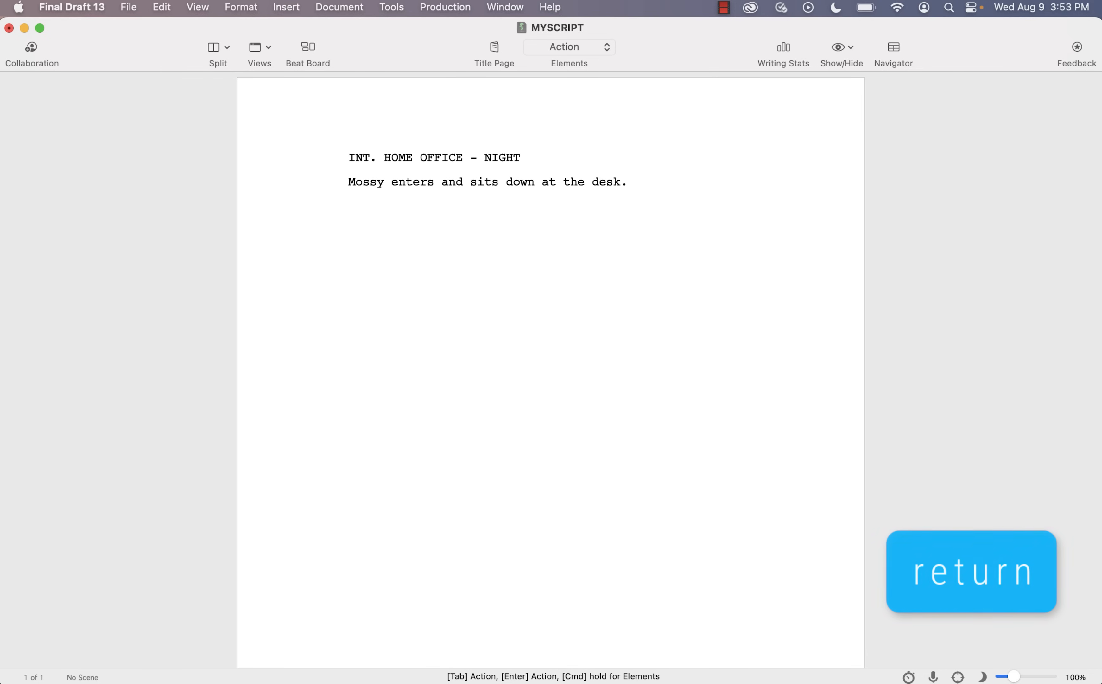
key("return")
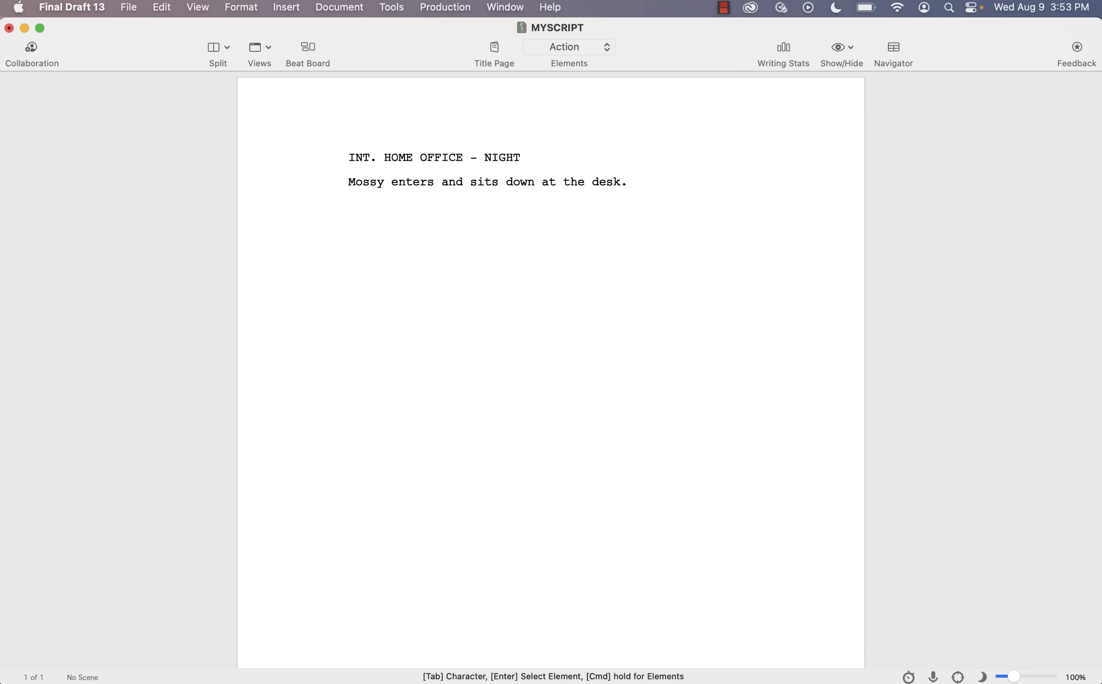
Add the Character cue MOSSY with the dialogue 'Alone at last!'.
key("return")
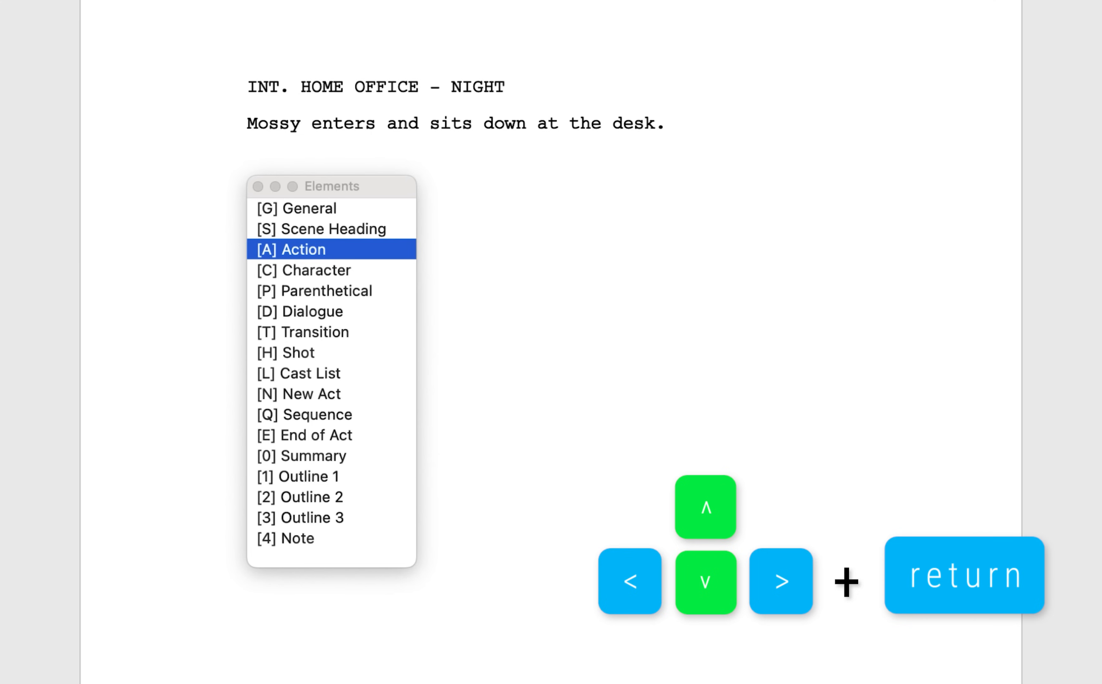
key("down")
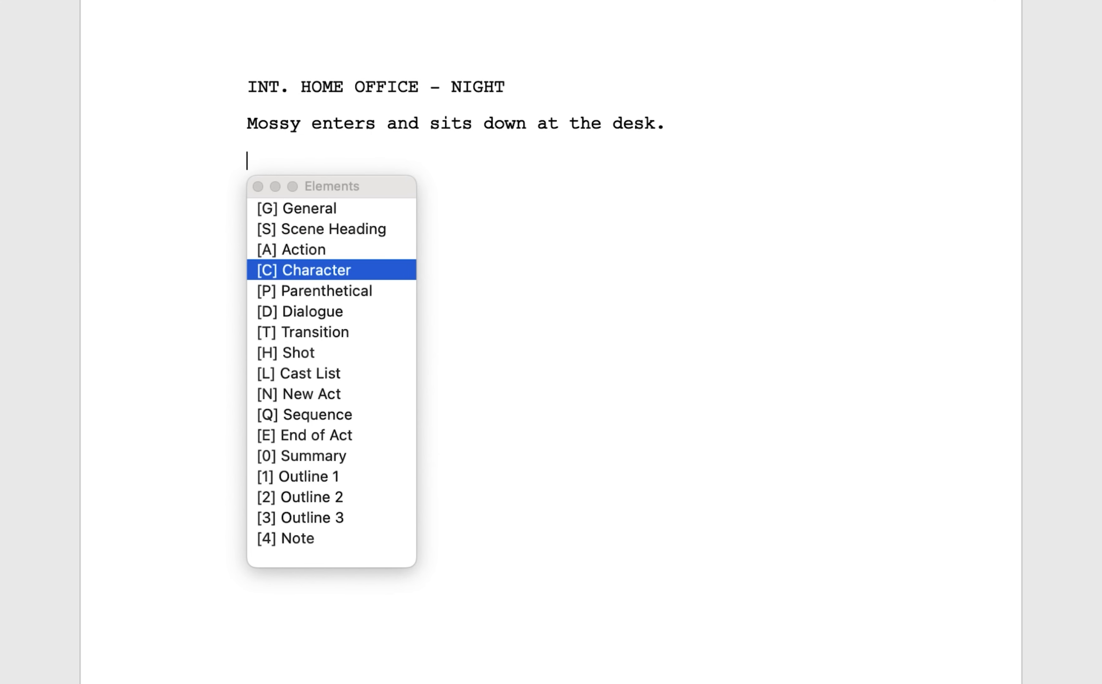
key("tab")
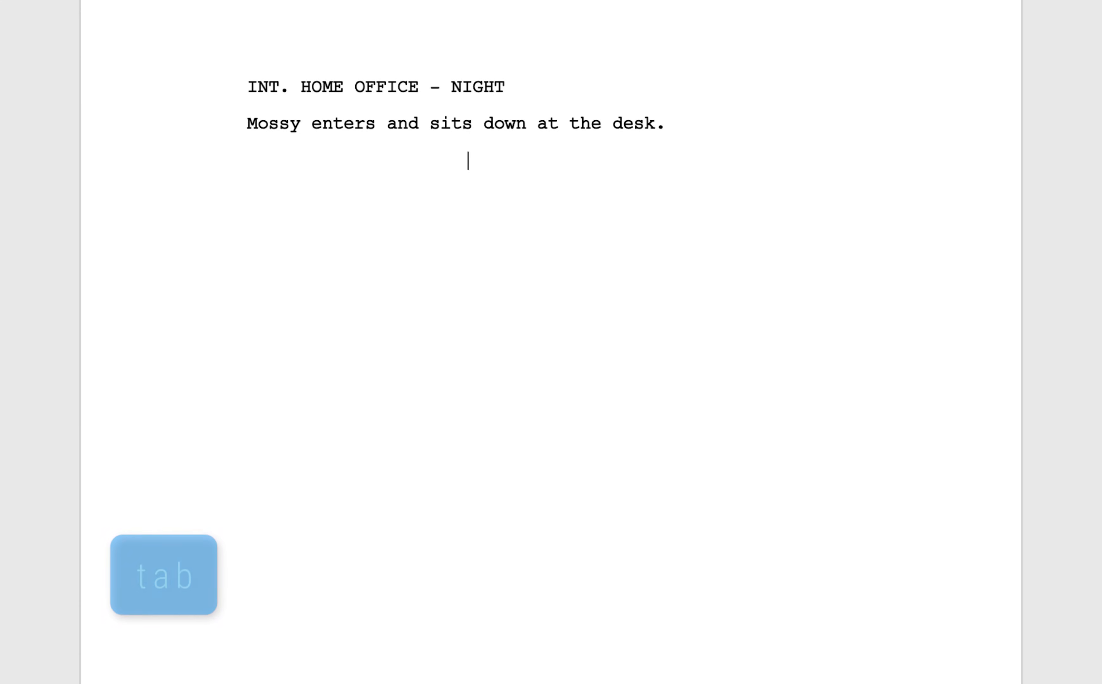
key("tab")
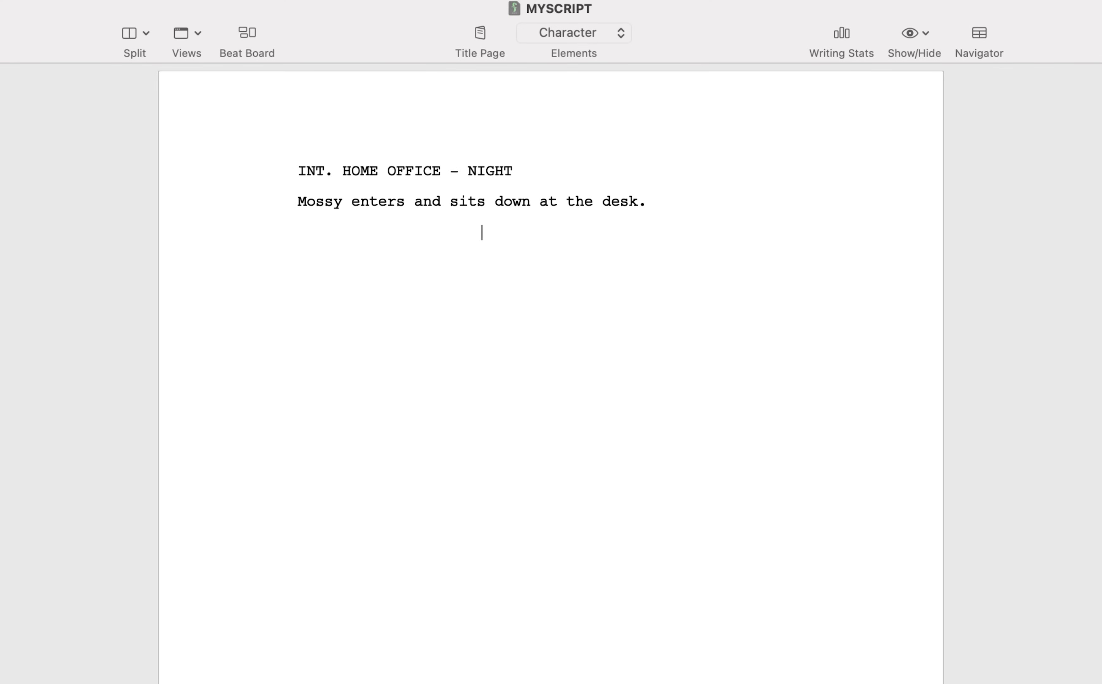
type("MO")
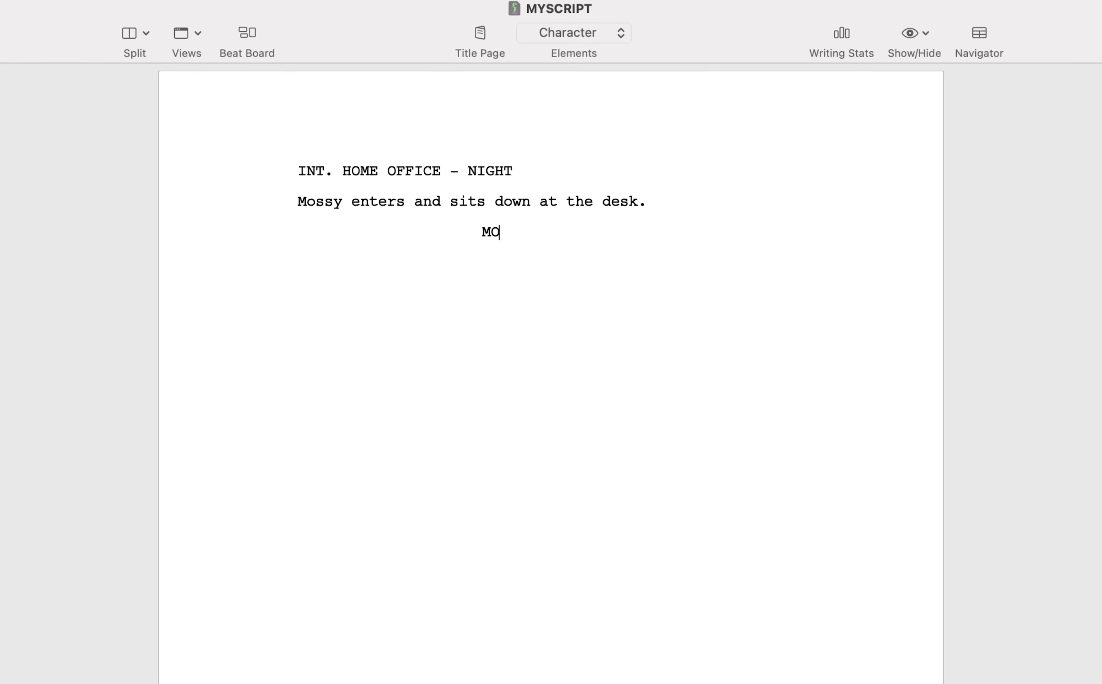
type("SSY")
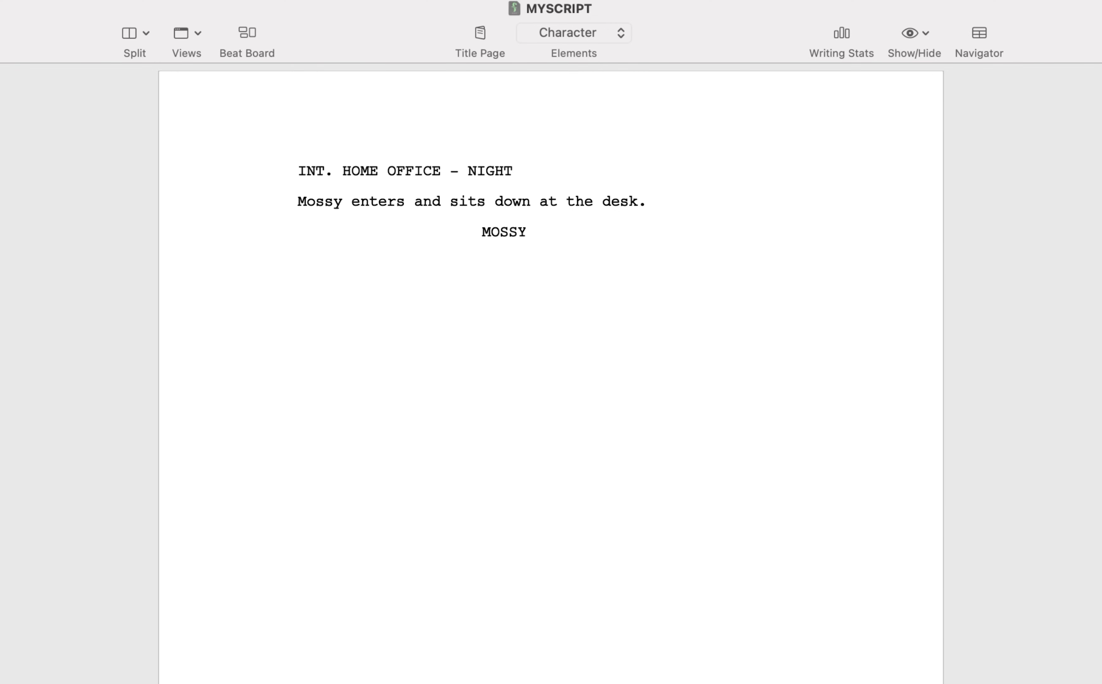
key("Return")
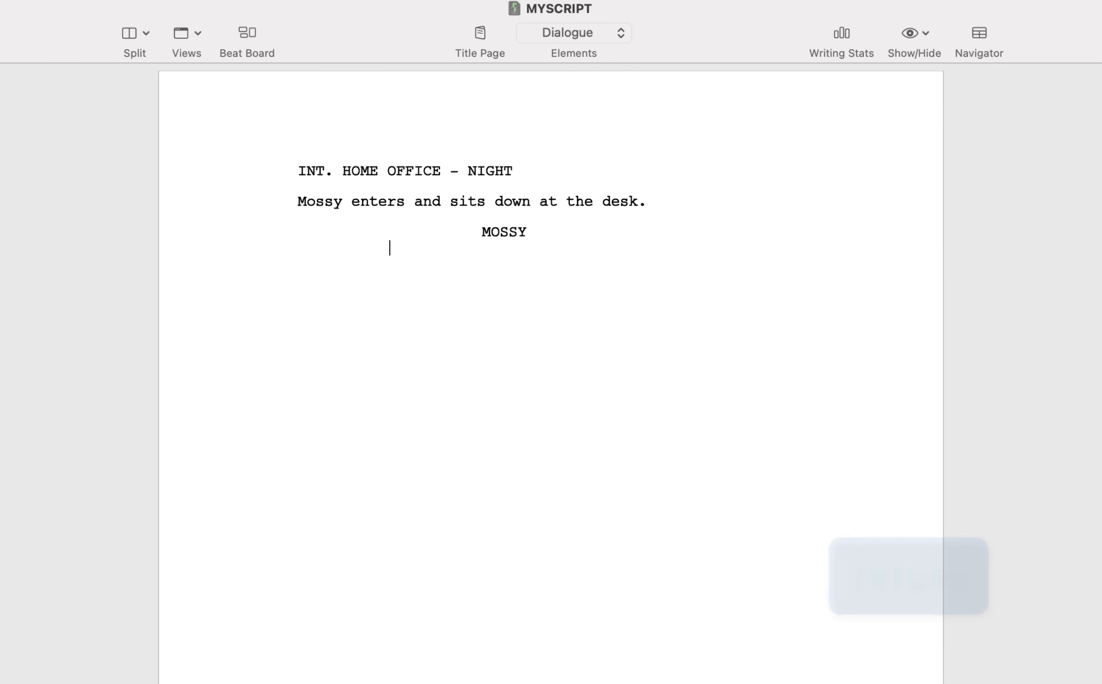
type("Alone at l")
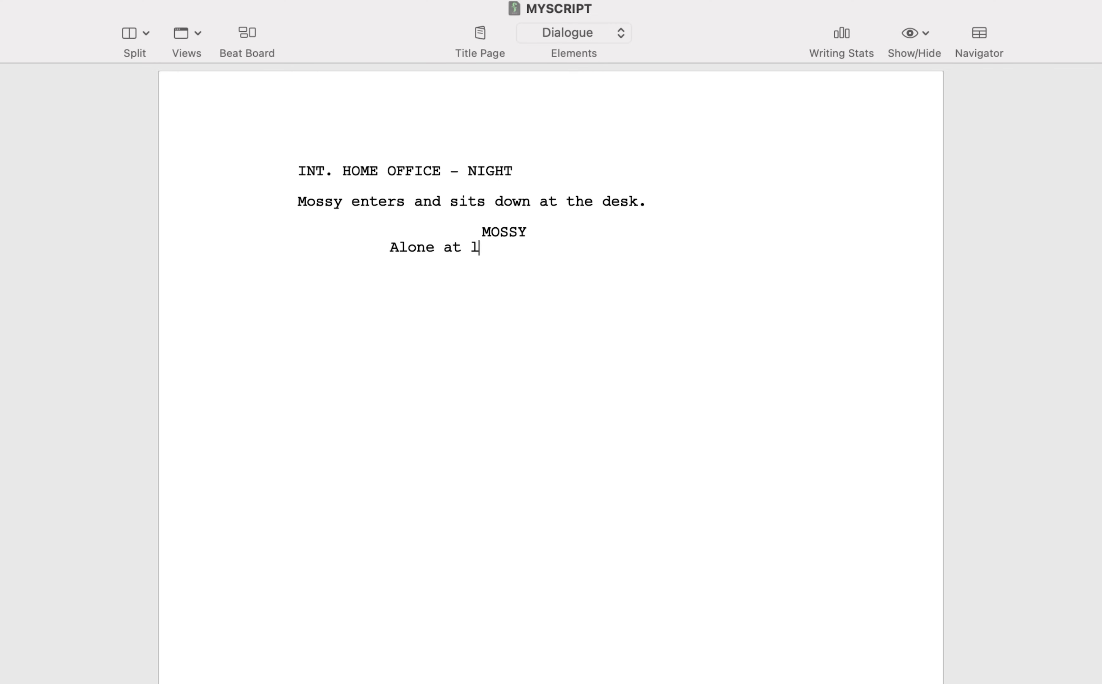
Add the parenthetical (sees Tangle) and begin the dialogue 'What are you doin'.
key("tab")
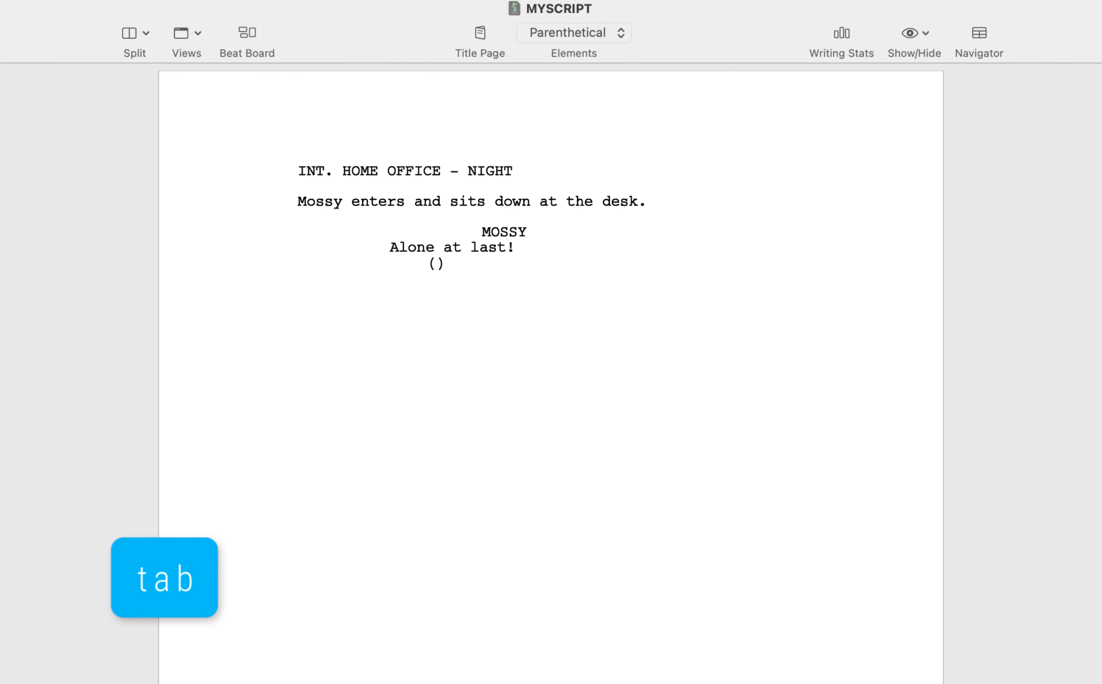
key("tab")
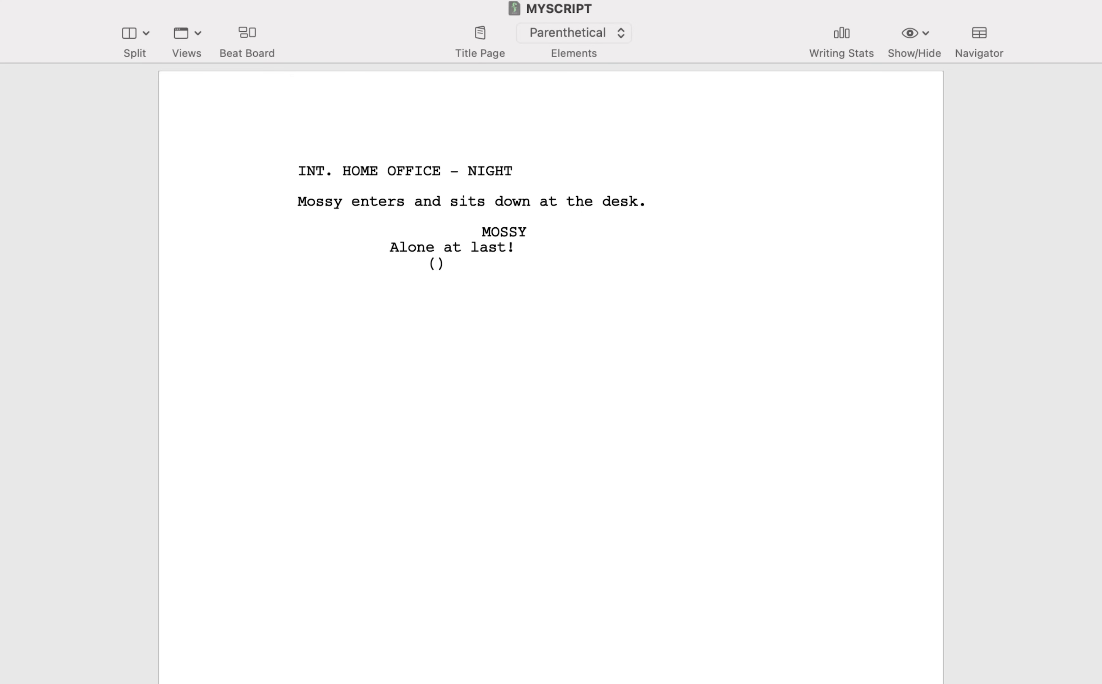
type("sees")
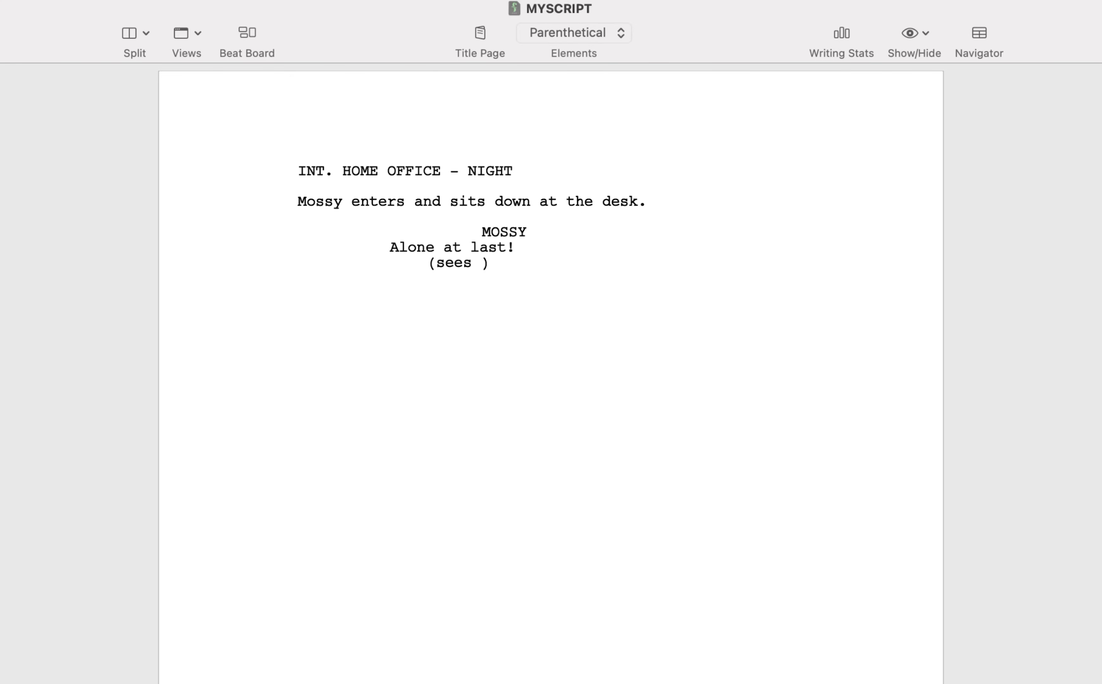
type("Tangle")
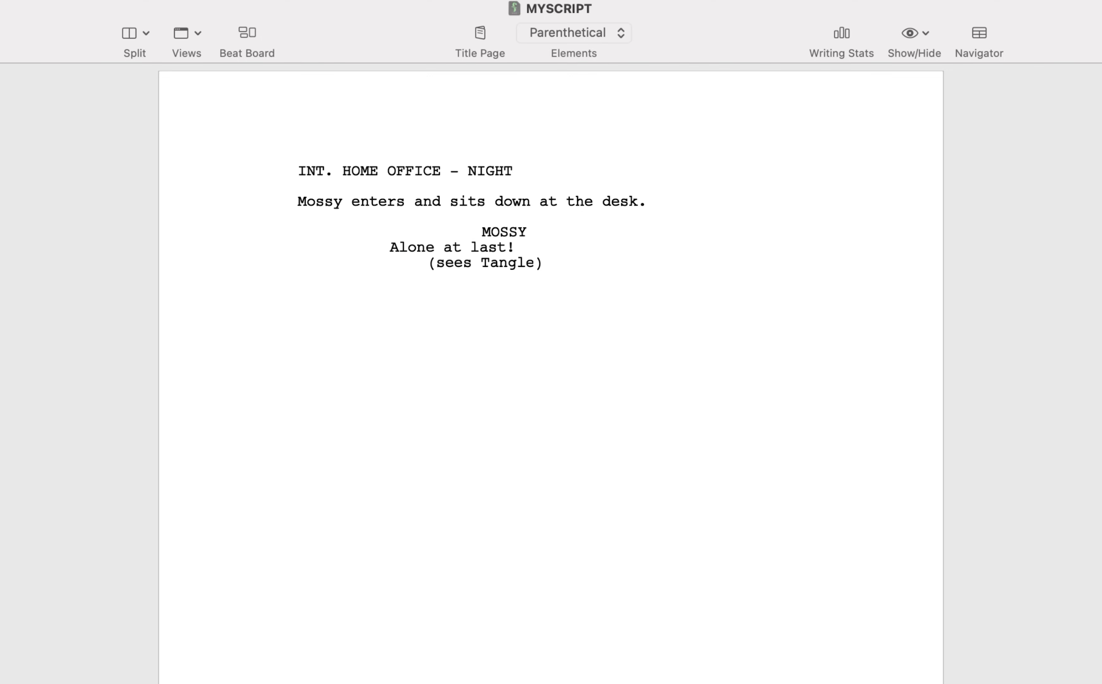
key("Return")
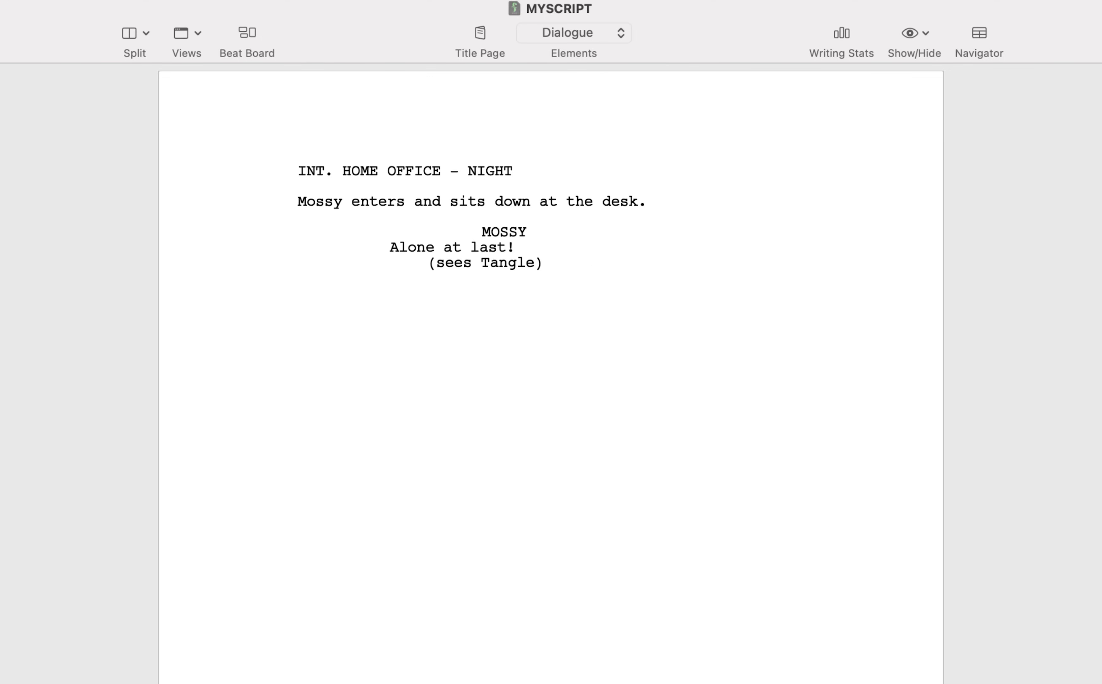
type("What are you doin")
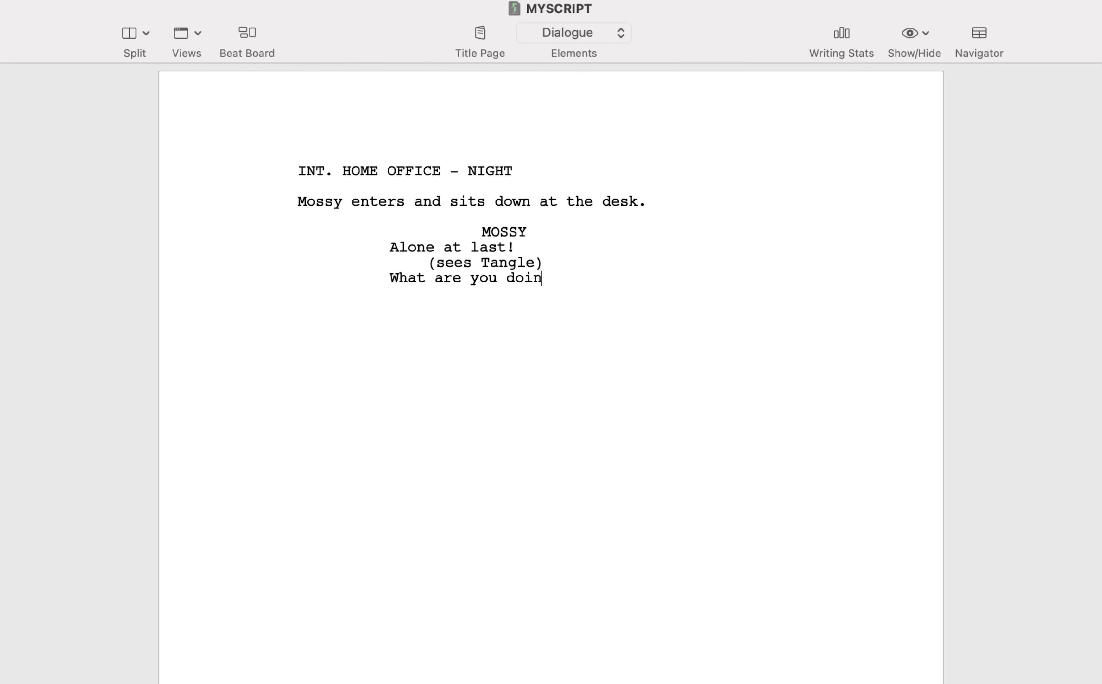
Finish Mossy's question and add TANGLE's reply 'Waiting for you.'.
key("return")
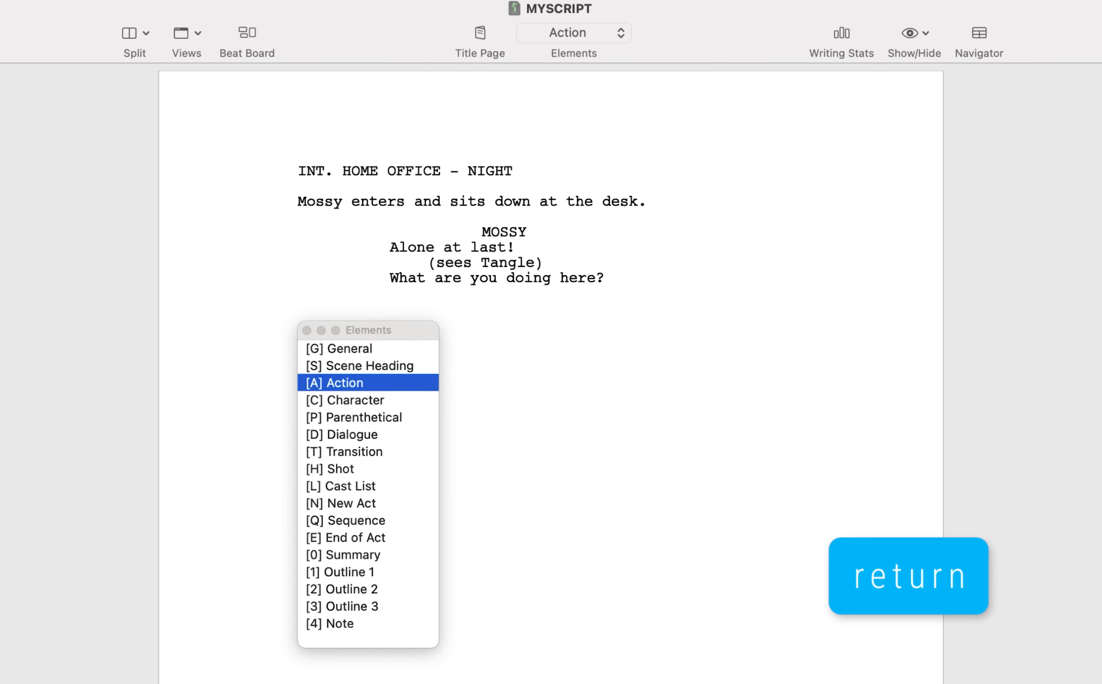
key("return")
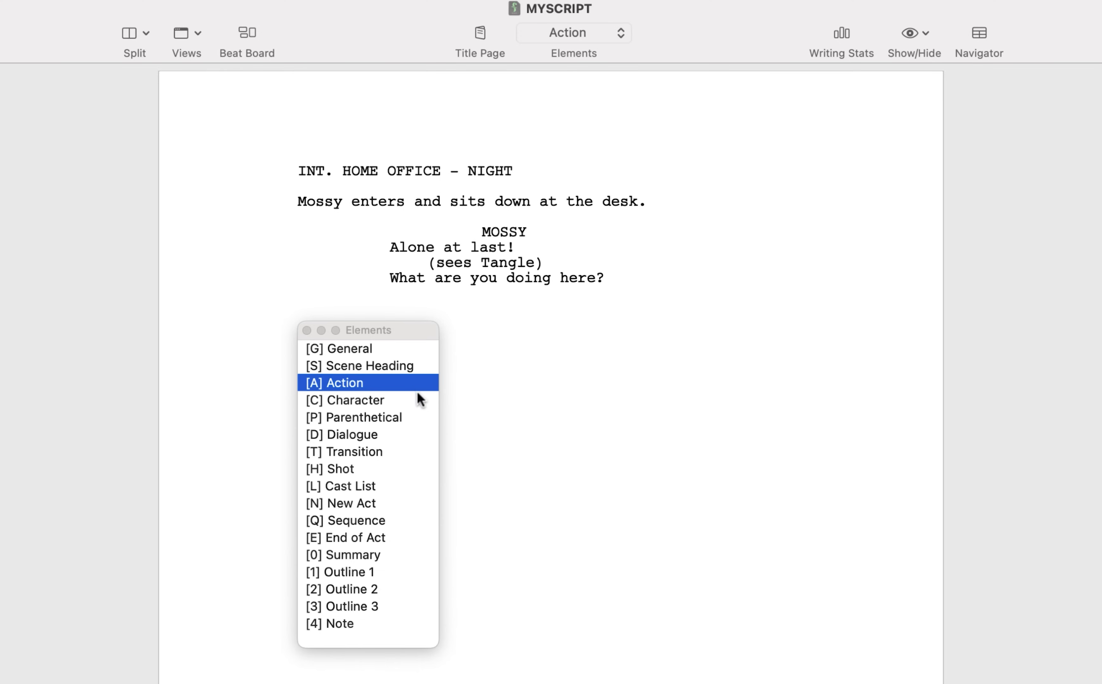
left_click(355, 400)
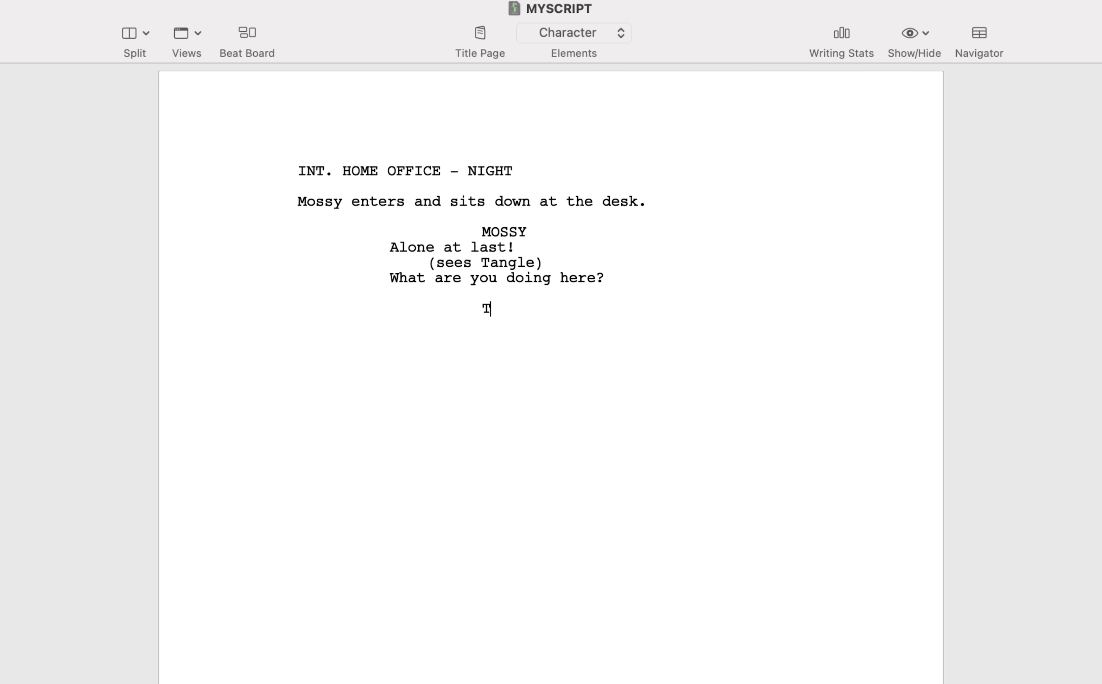
key("return")
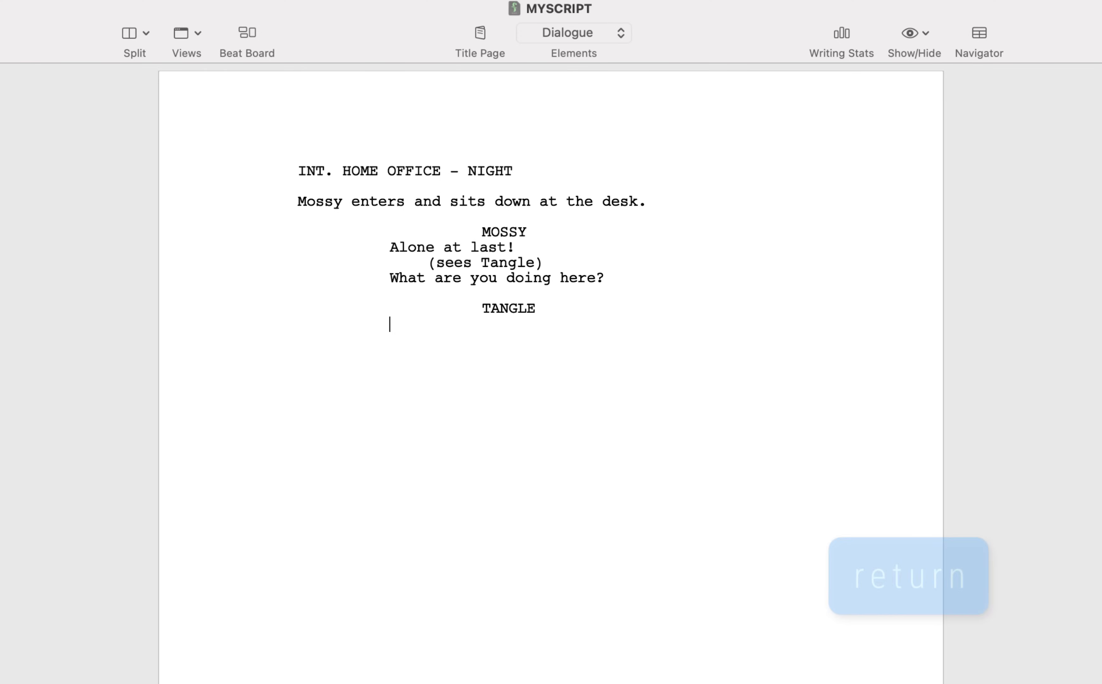
key("return")
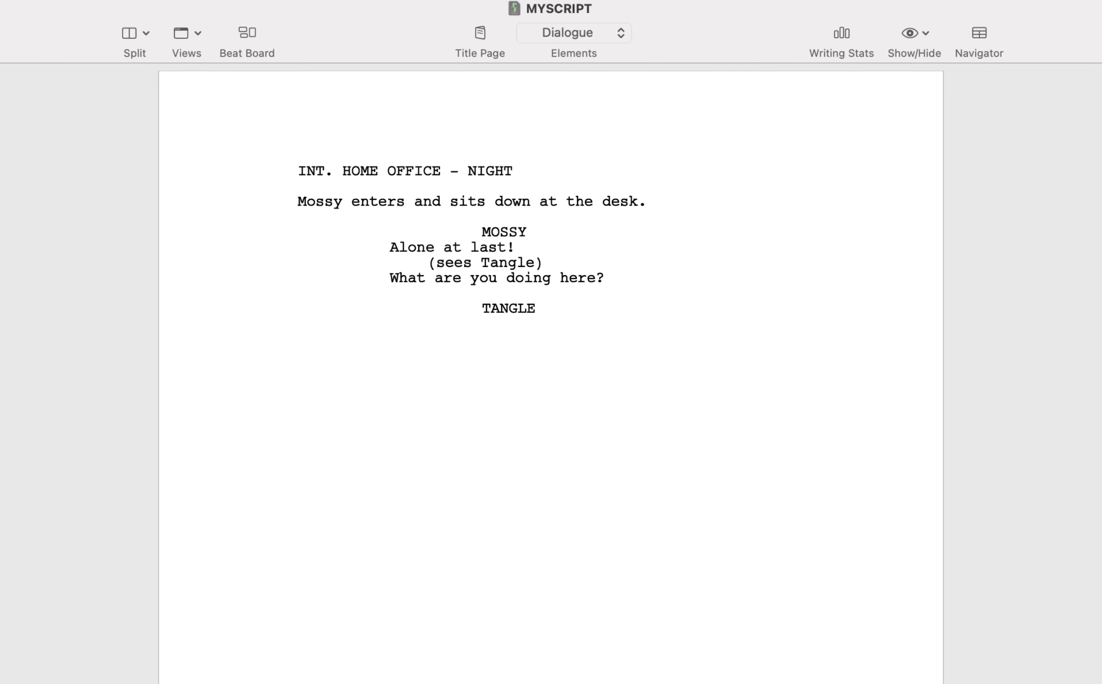
type("Wa")
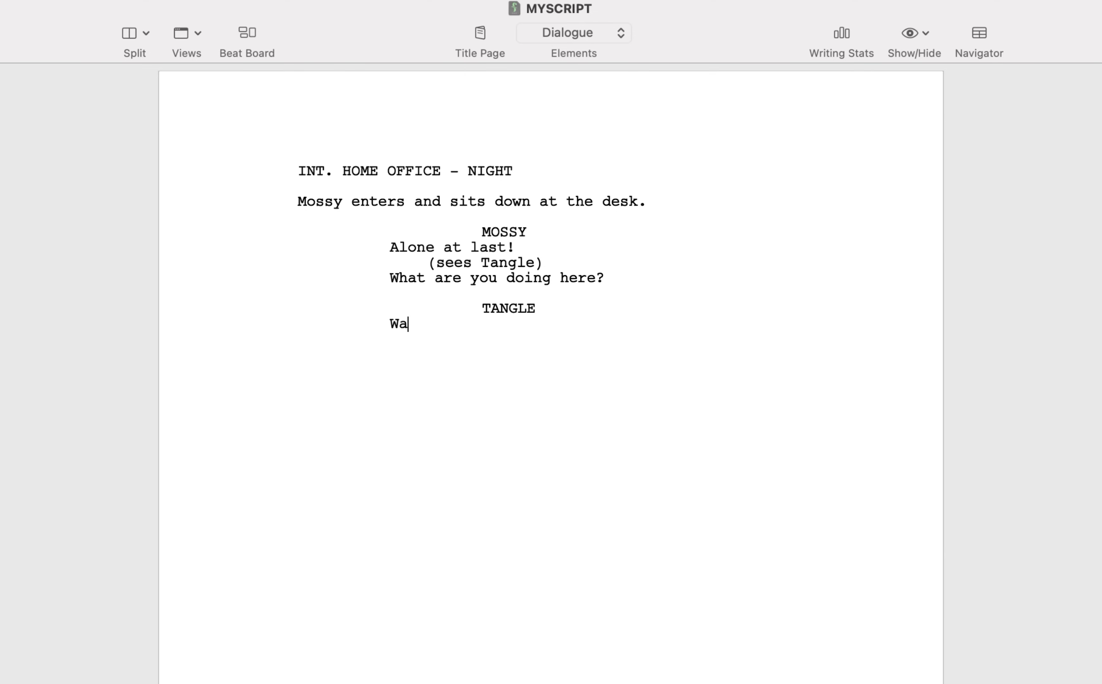
type("iting for you.")
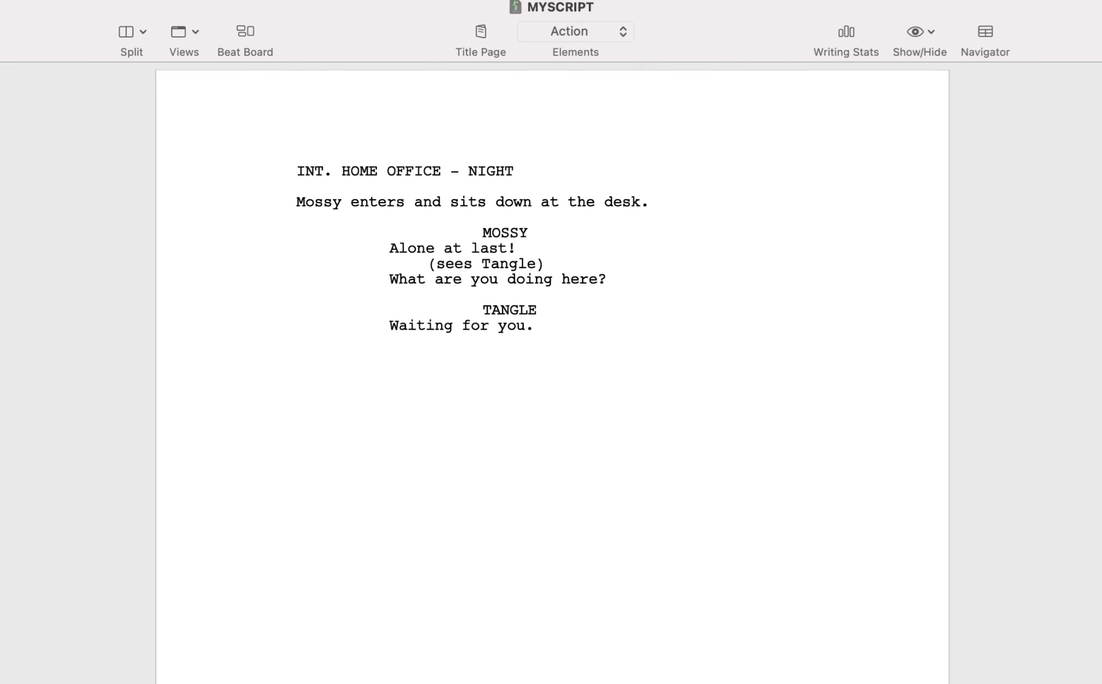
Type 'Mossy's muscles tighten' and change that line's element to Action.
type("Mossy's muscles tighten and his breathing quickens.")
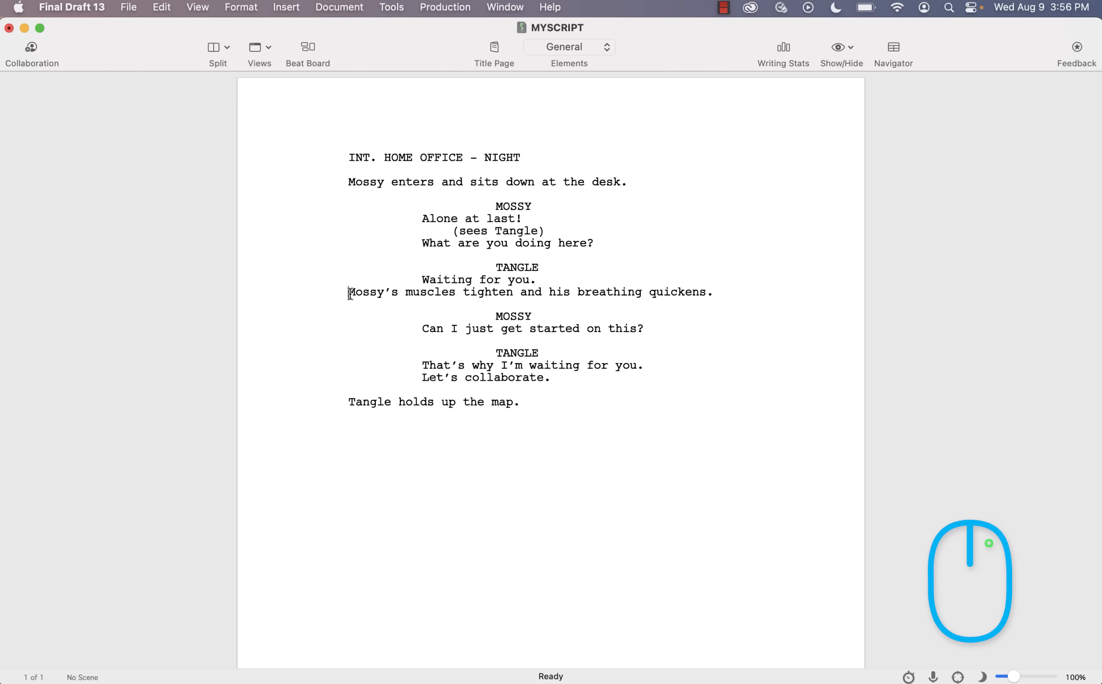
right_click(351, 294)
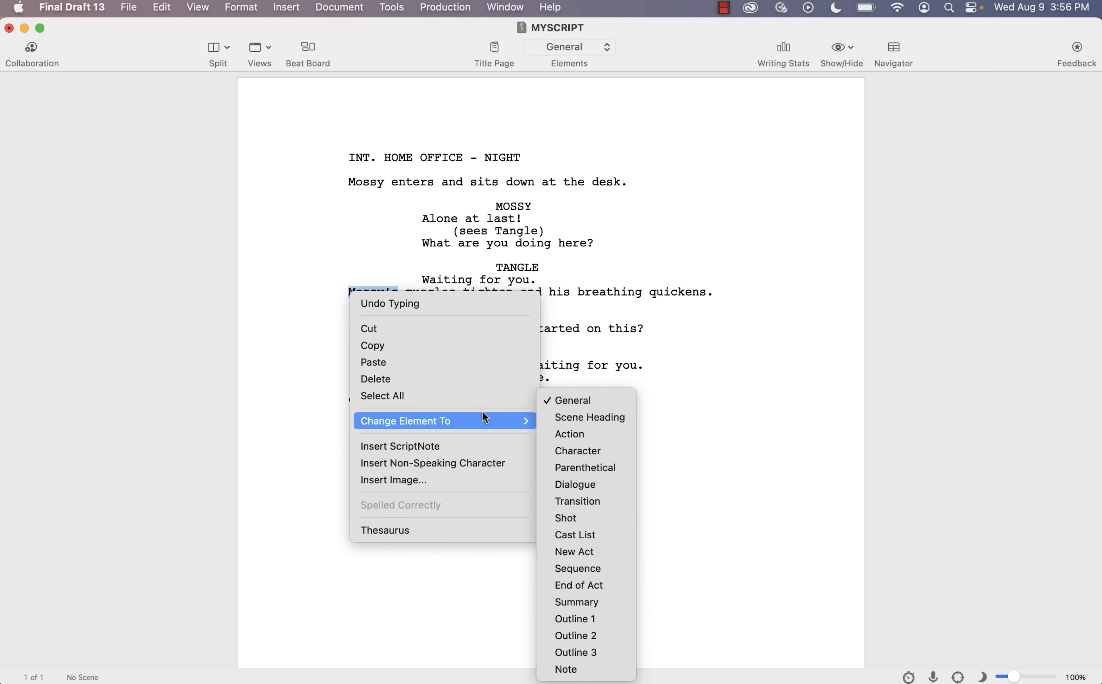
mouse_move(570, 434)
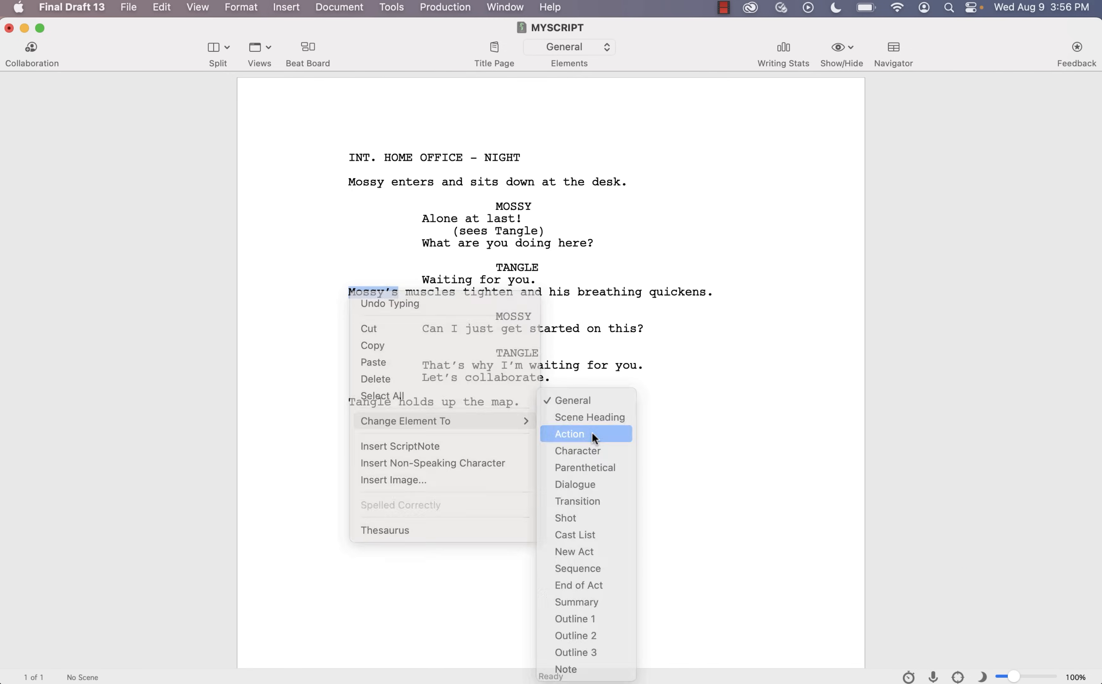
left_click(570, 434)
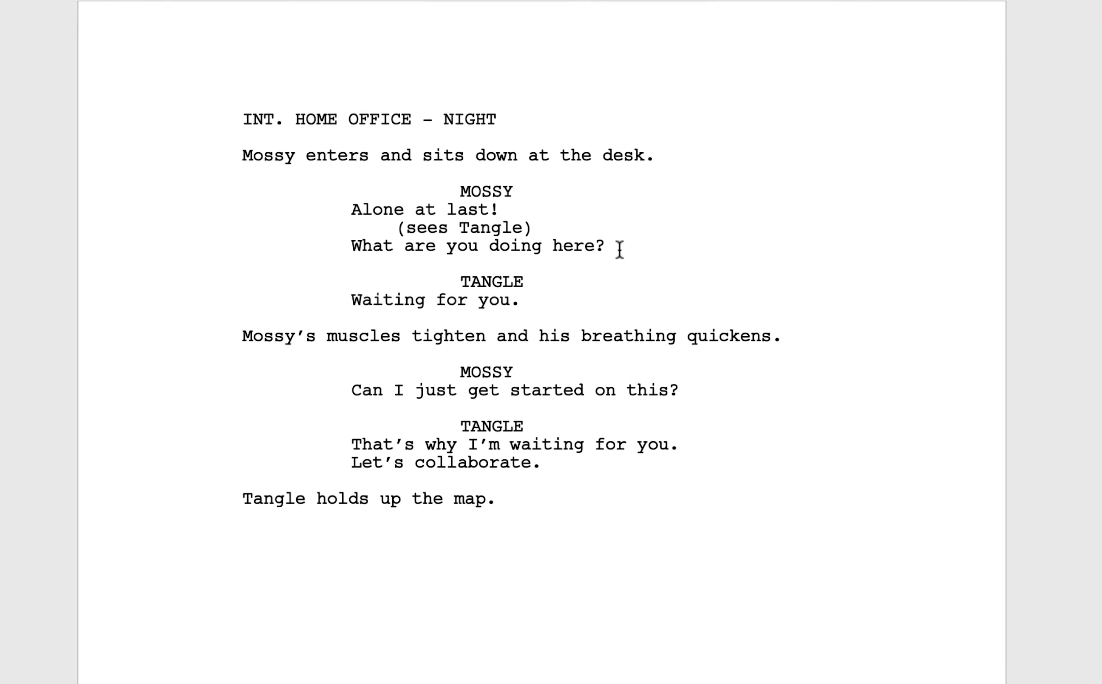
Add the action 'Tangle sits on the edge of the filing cabinet in an evening gown, a map in her hand.'.
type("Tangle sits on the edge of the filing cabinet in a")
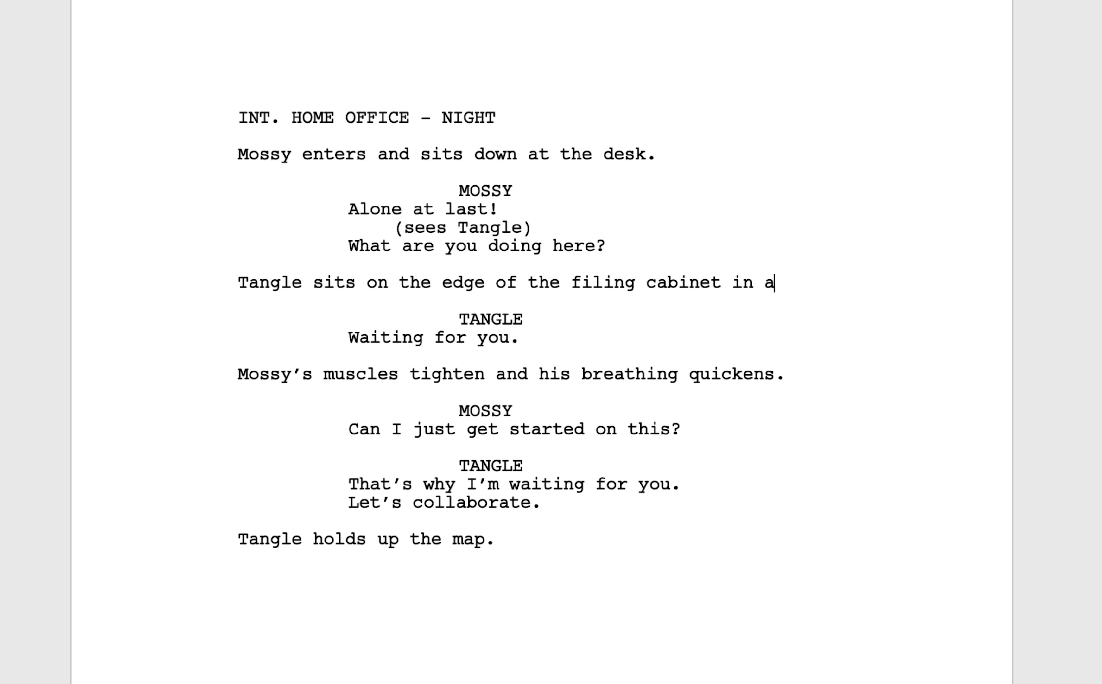
type("n evening gown, a map in her hand.")
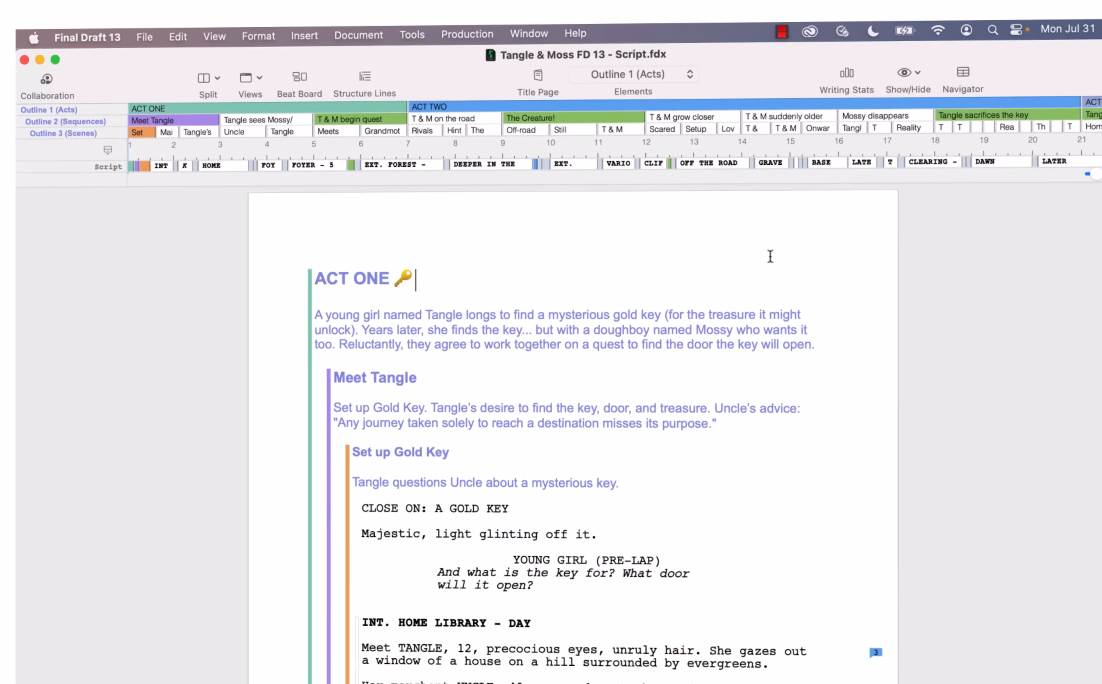
Show the Help menu's support and feedback options.
left_click(575, 33)
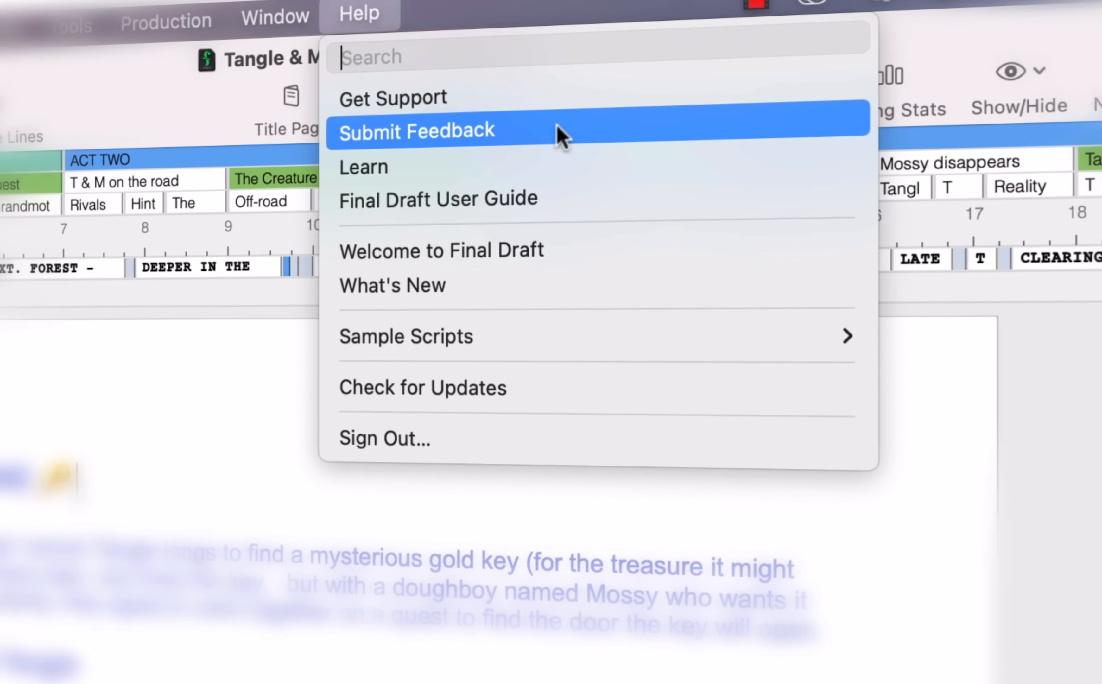
mouse_move(580, 141)
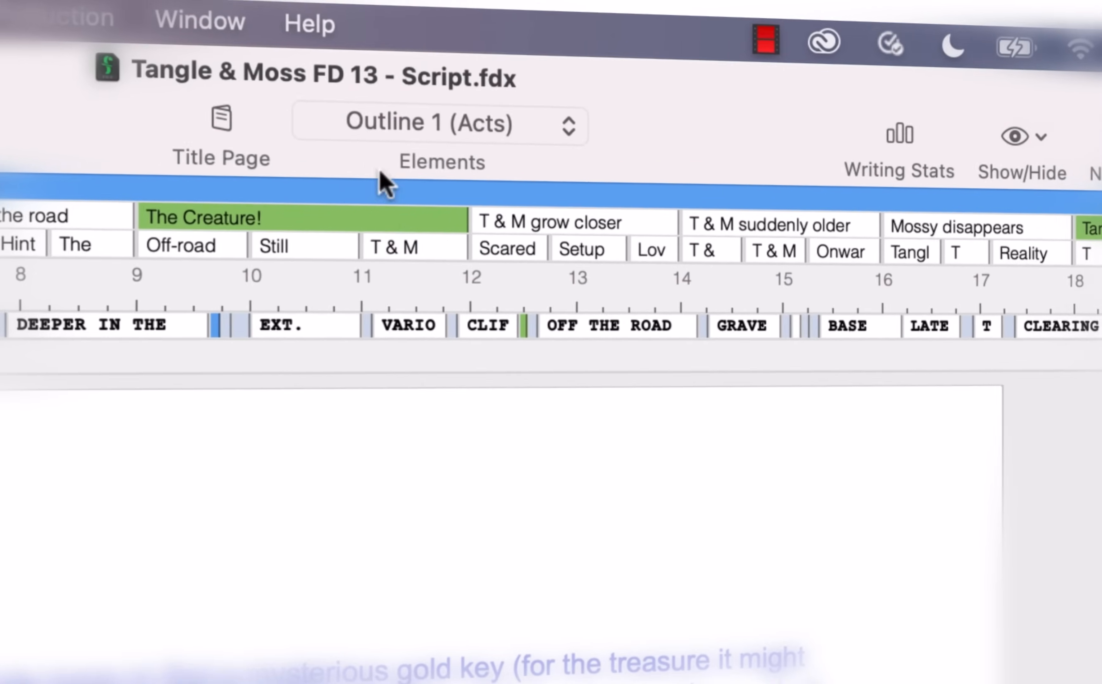
left_click(308, 23)
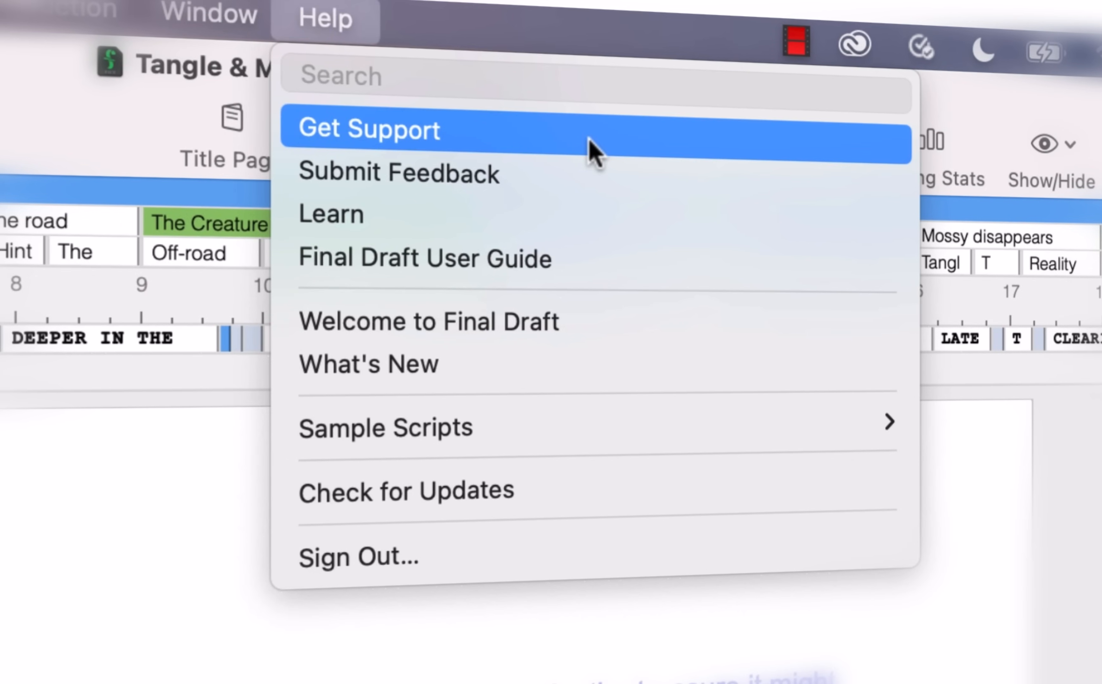